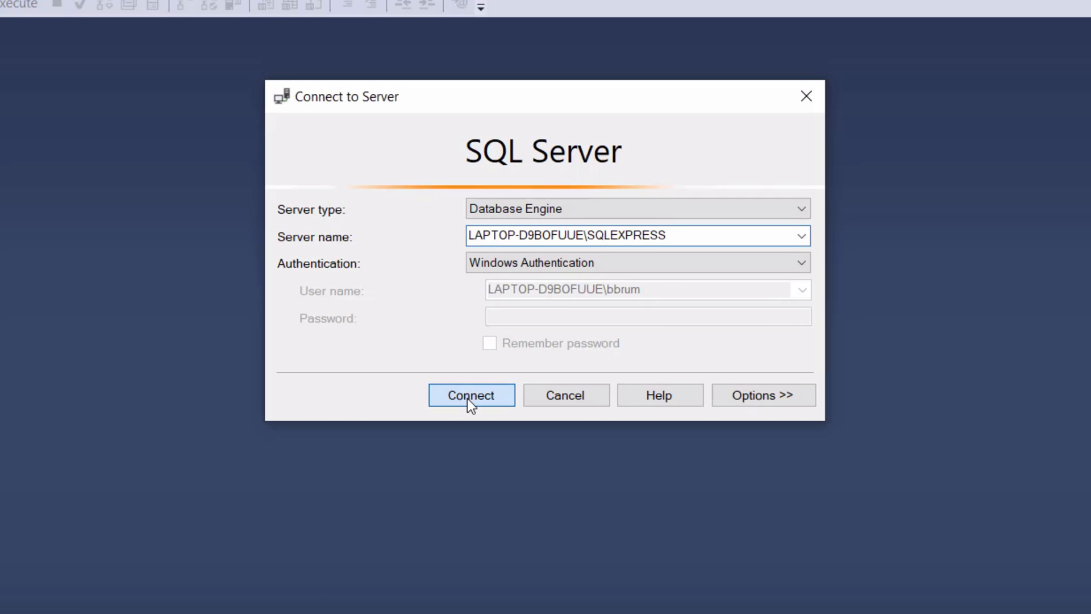
Step: Connect to the local SQLEXPRESS server using Windows Authentication
left_click(470, 394)
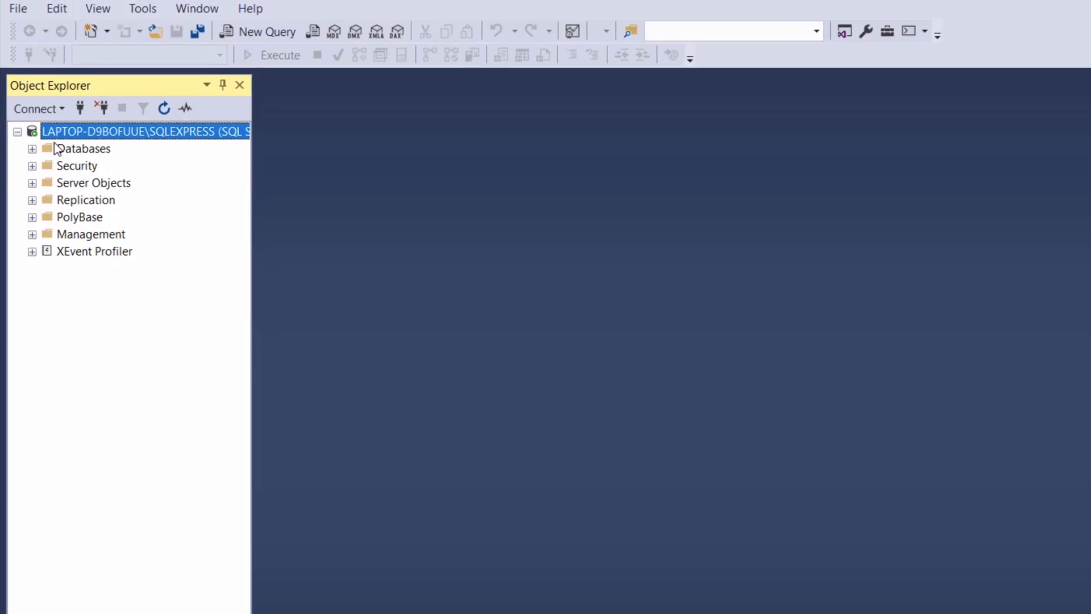
Step: Expand Databases and System Databases to list master, model, msdb and tempdb
left_click(32, 148)
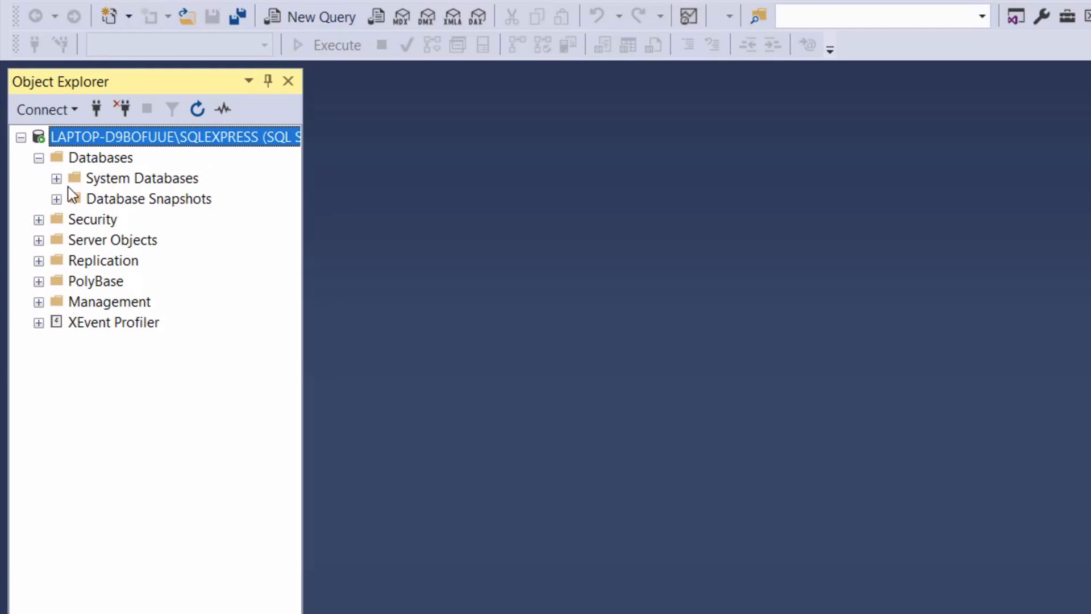
left_click(57, 178)
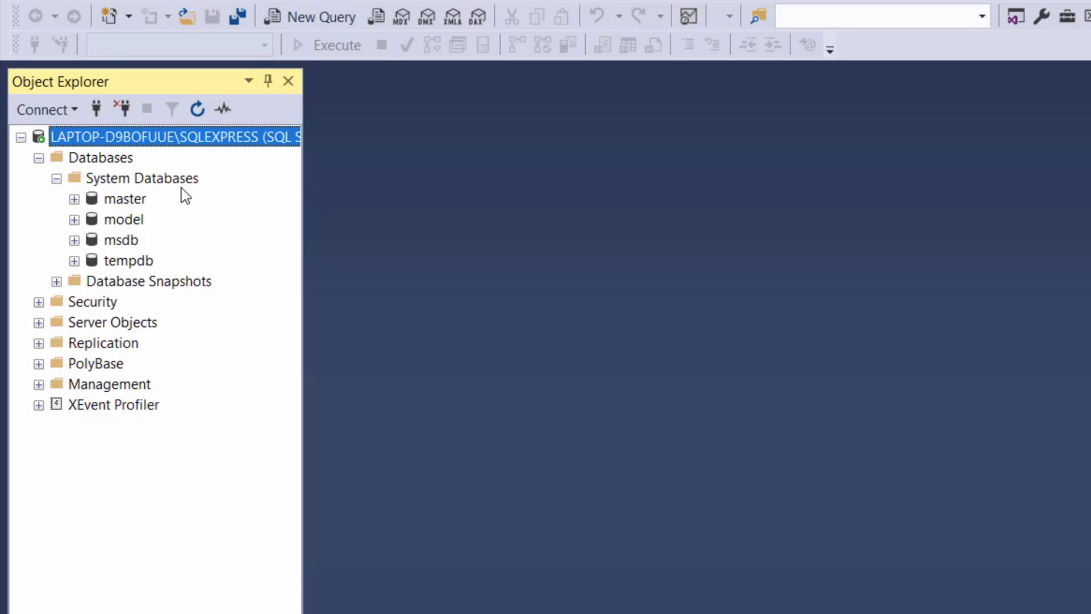
mouse_move(176, 173)
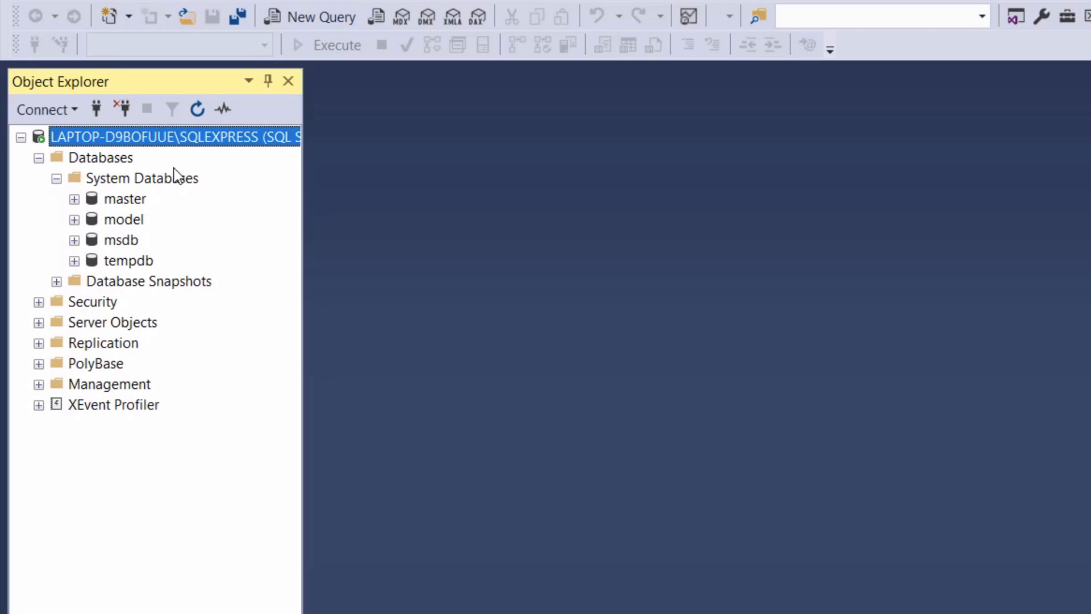
mouse_move(179, 33)
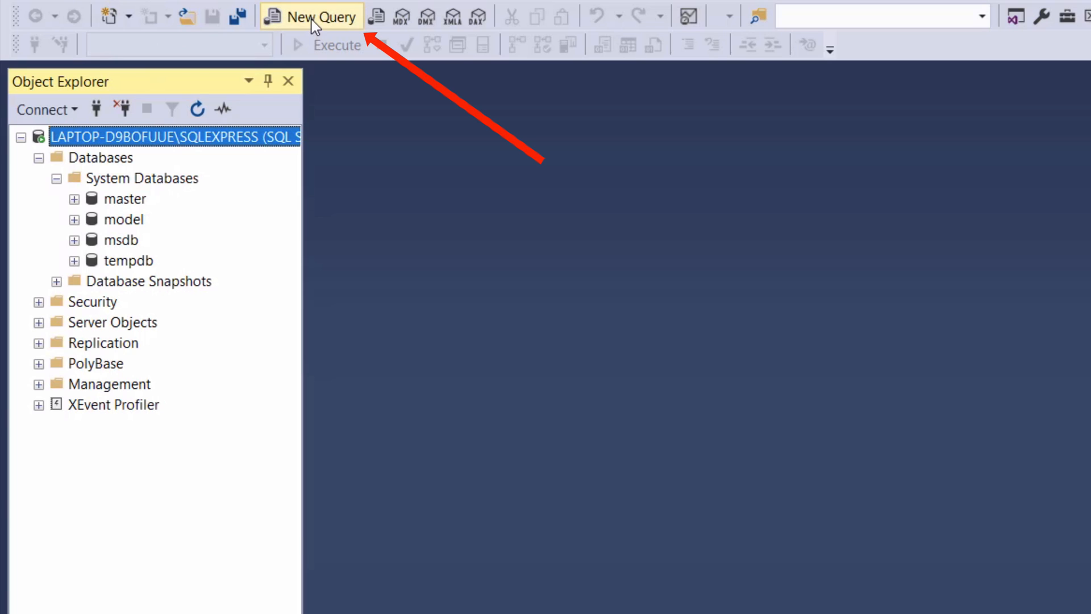
Step: Start a blank new query window connected to the master database
left_click(323, 16)
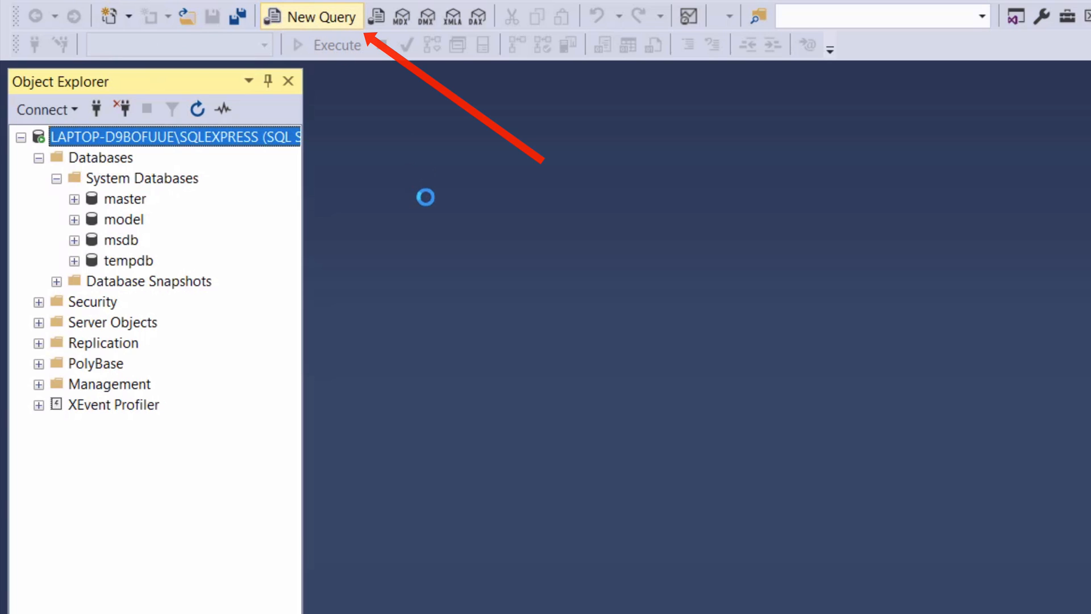
left_click(320, 16)
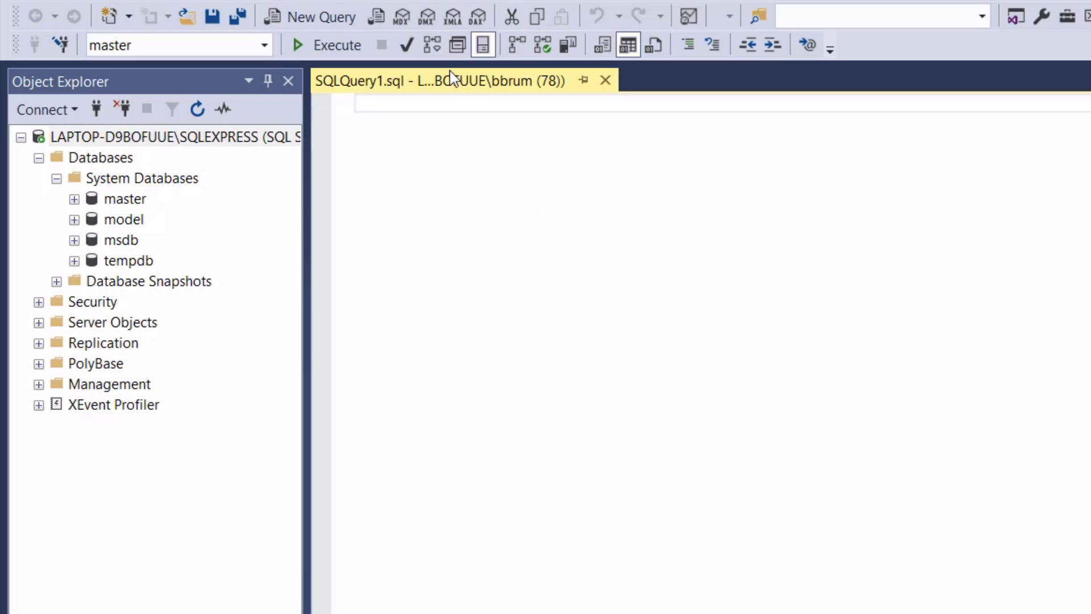
mouse_move(452, 80)
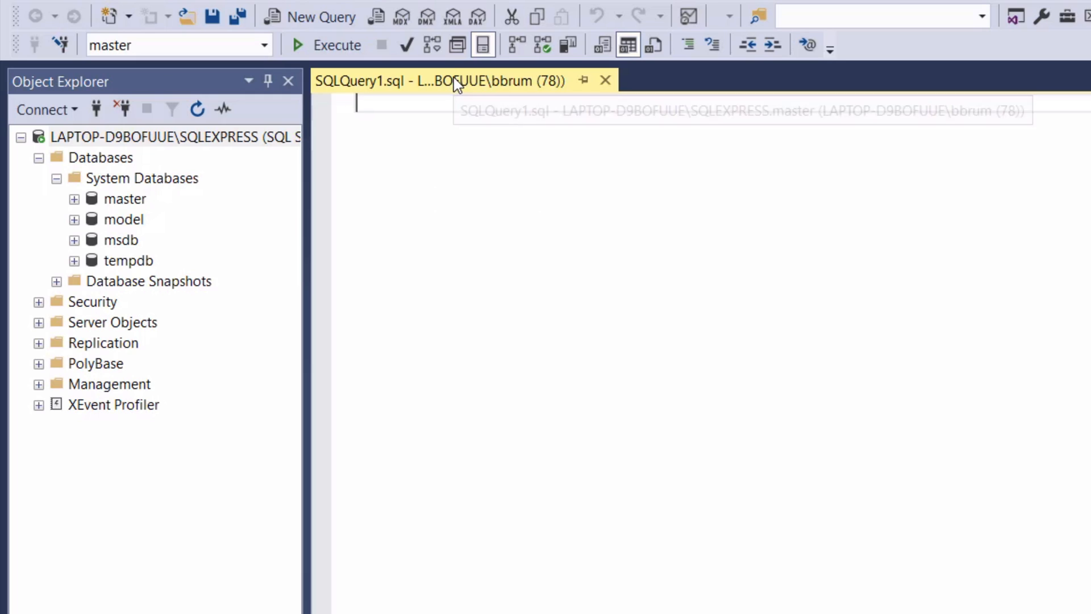
mouse_move(456, 83)
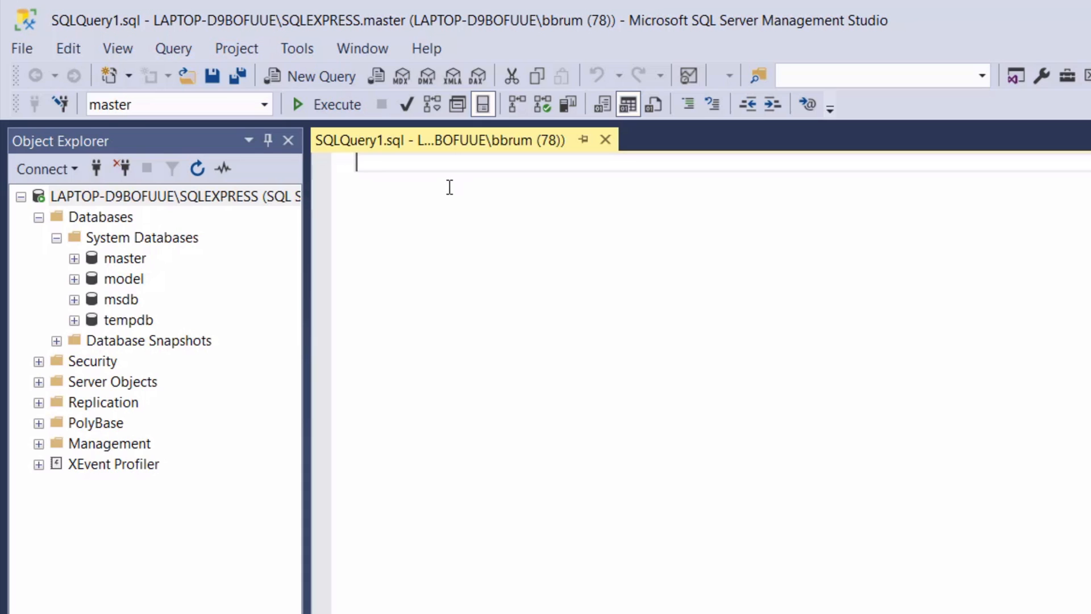
Step: Write CREATE TABLE demo_ssms ( id INT ); in the query editor
type("CREATE TABL")
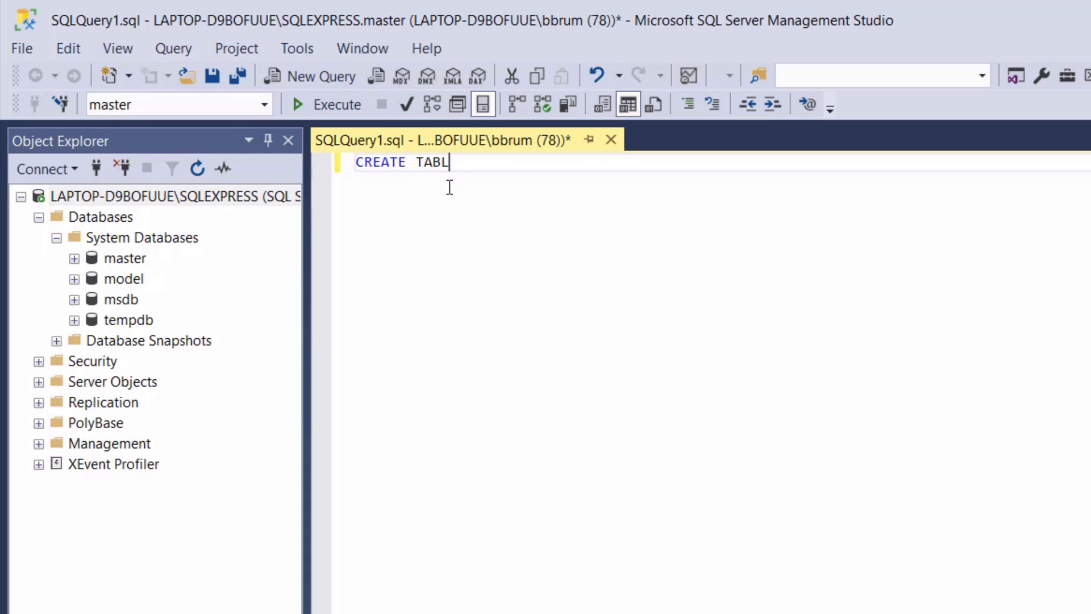
type("E demo_ssms (")
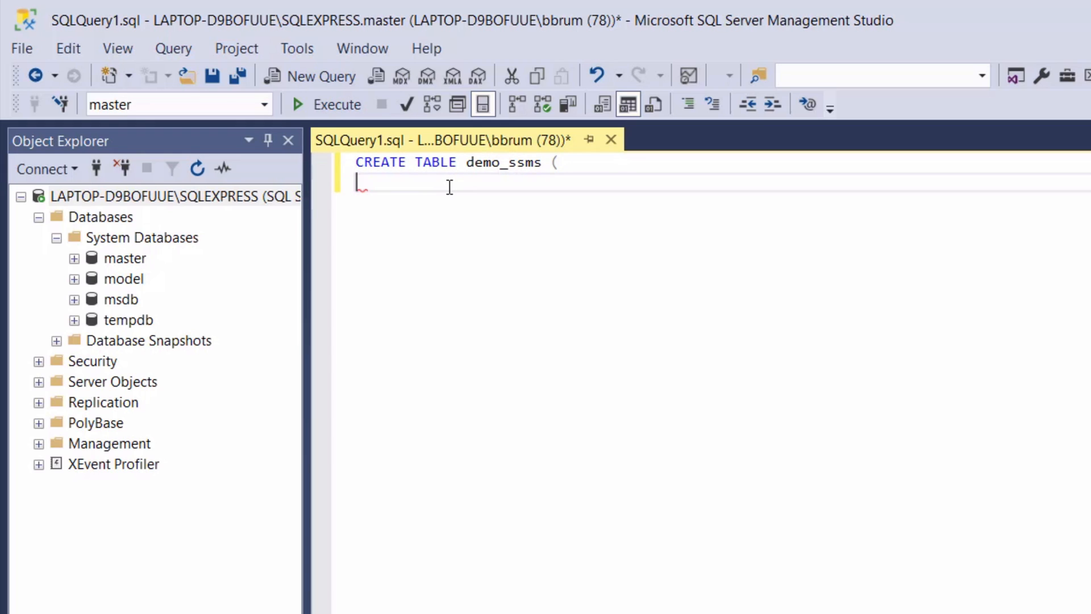
type("id INT")
type(");")
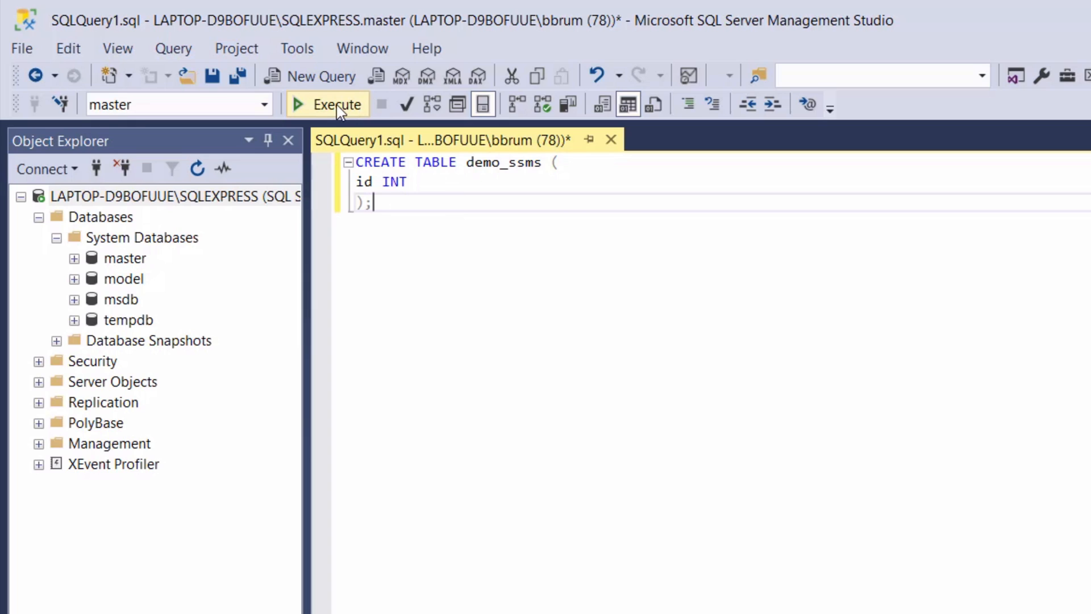
mouse_move(327, 104)
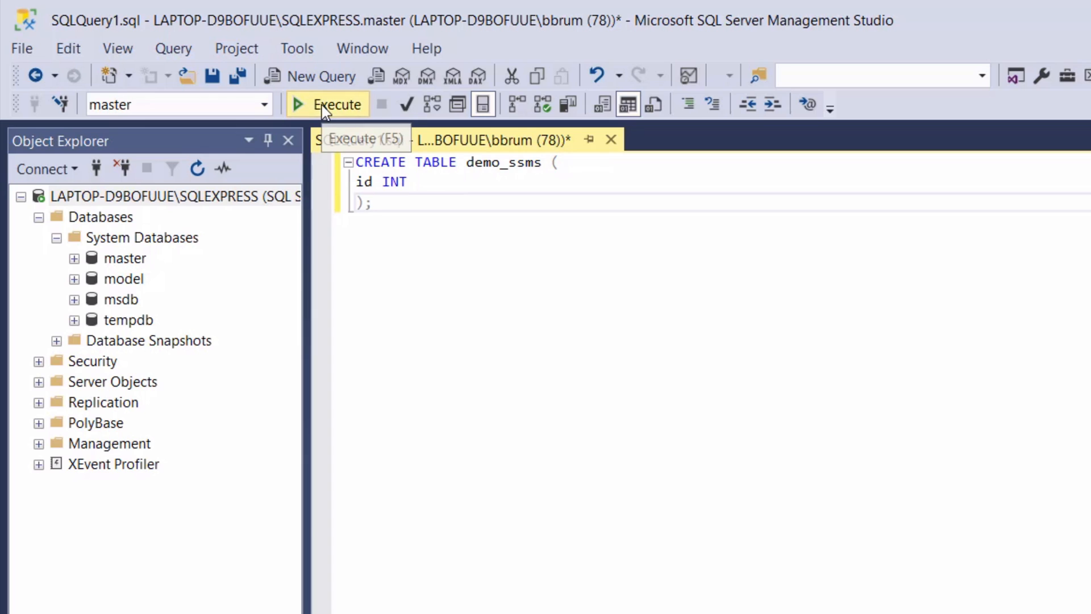
Step: Execute the CREATE TABLE demo_ssms statement so it completes successfully
left_click(327, 104)
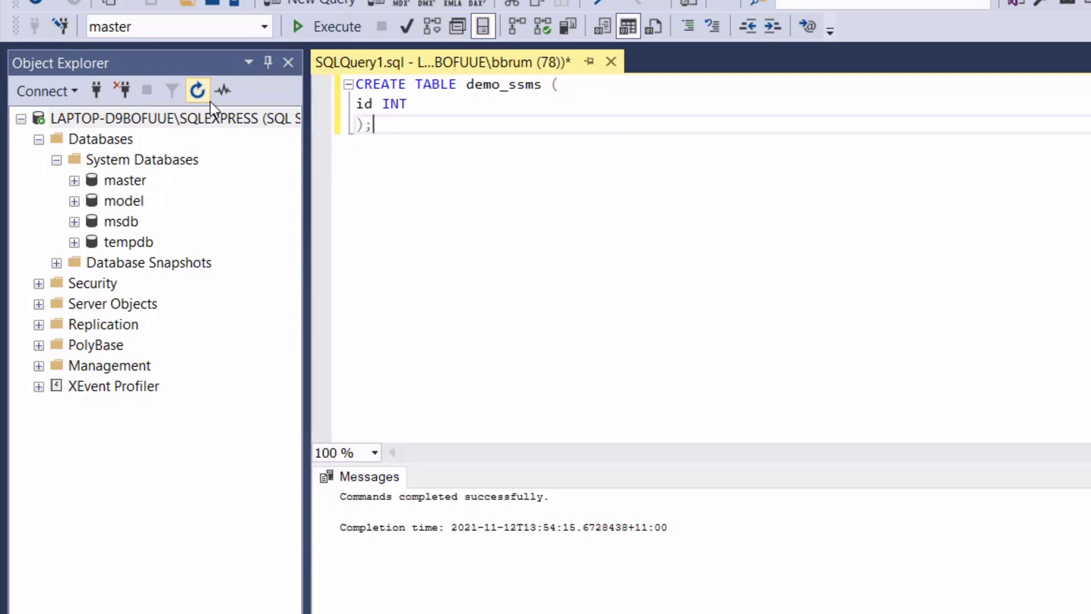
mouse_move(198, 91)
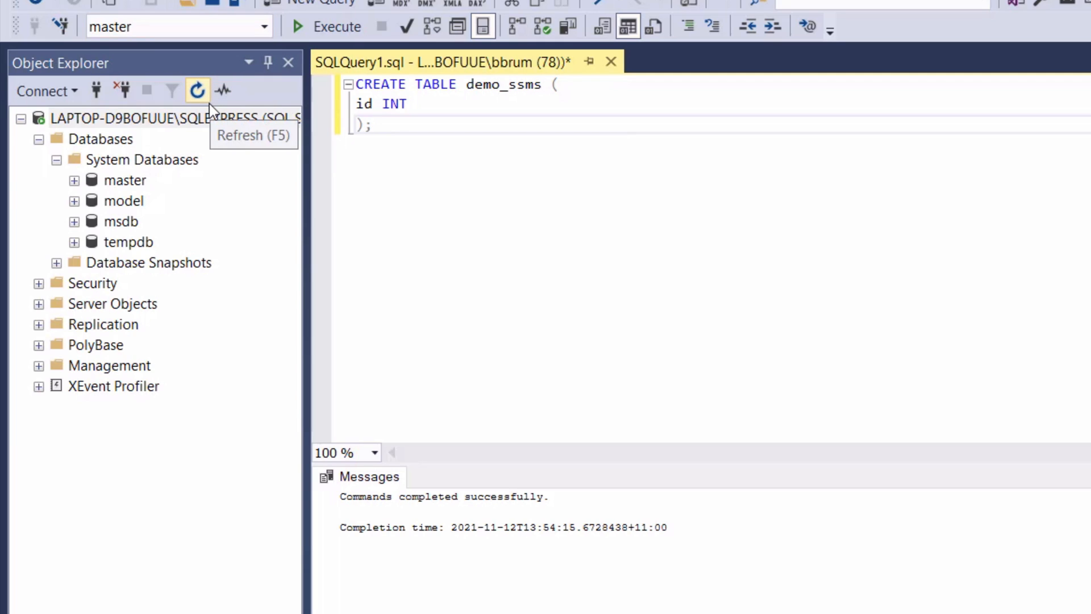
mouse_move(76, 191)
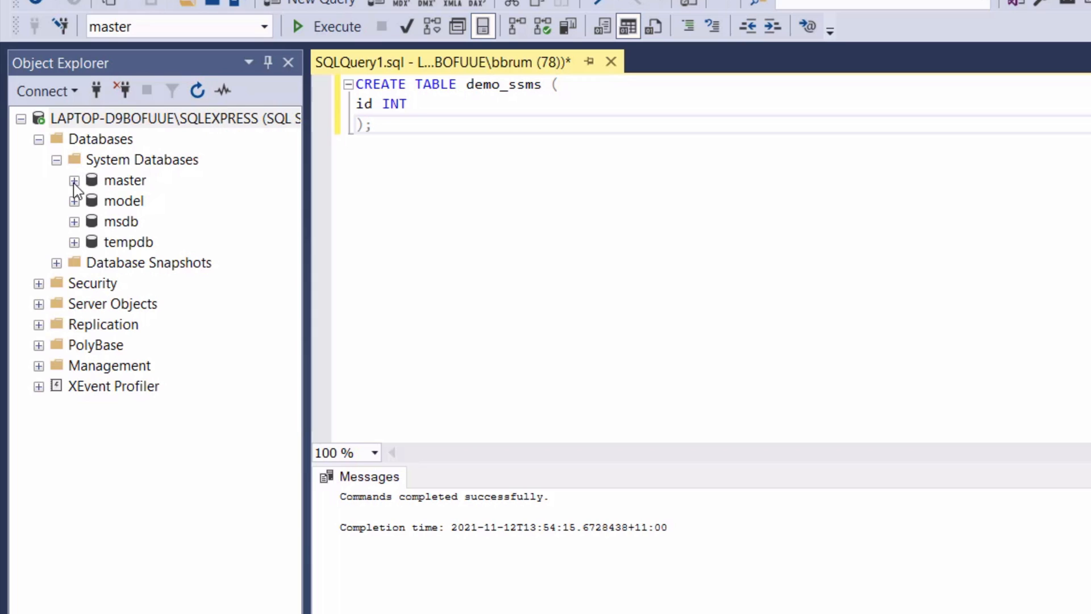
Step: Refresh the Databases tree and expand master's dbo.demo_ssms table to show its subfolders
left_click(75, 181)
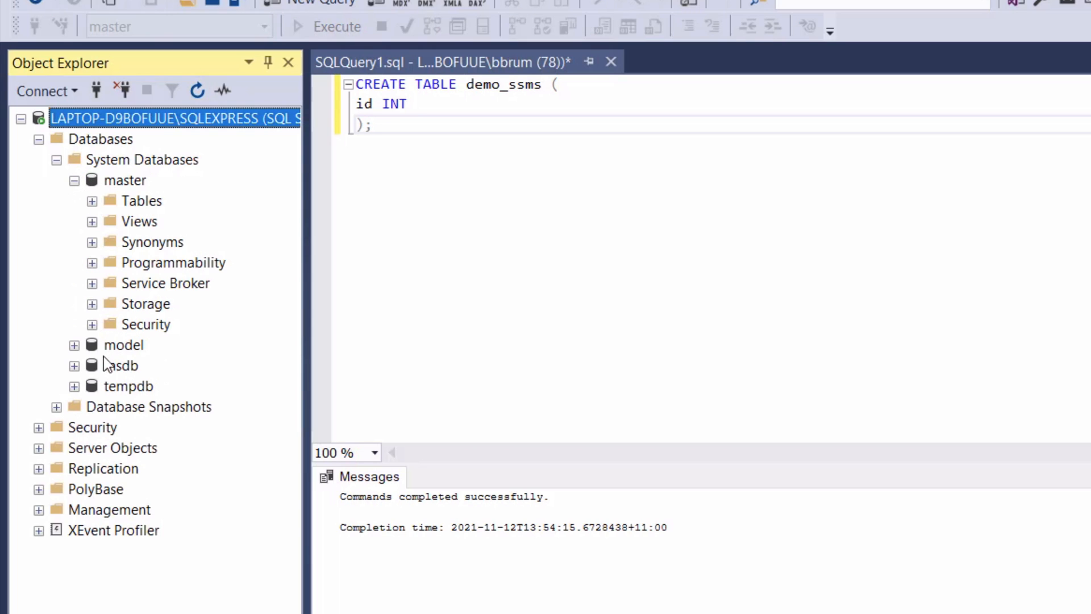
mouse_move(173, 218)
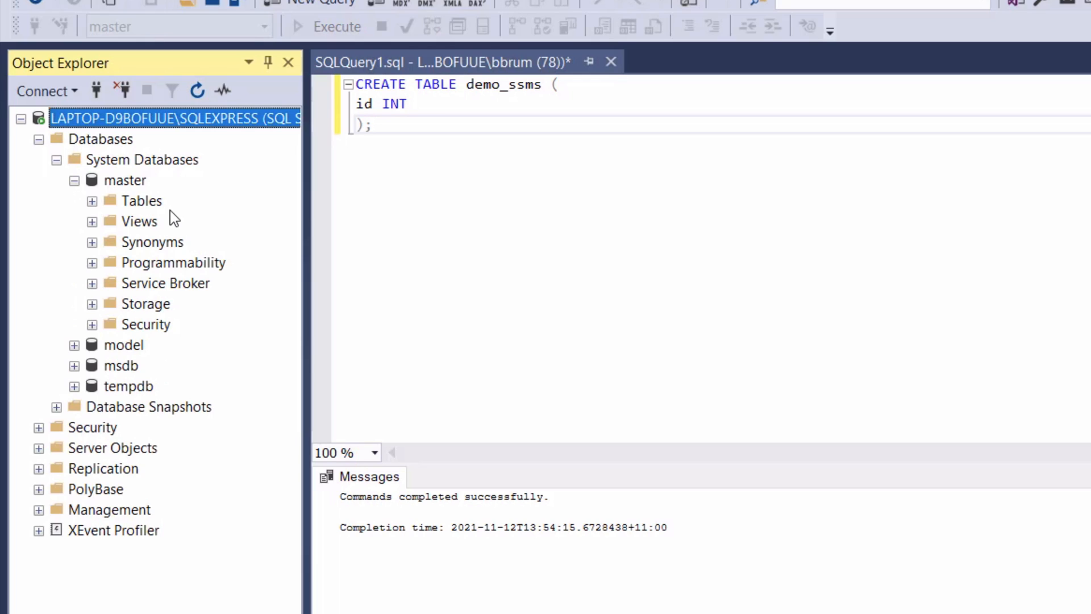
mouse_move(237, 143)
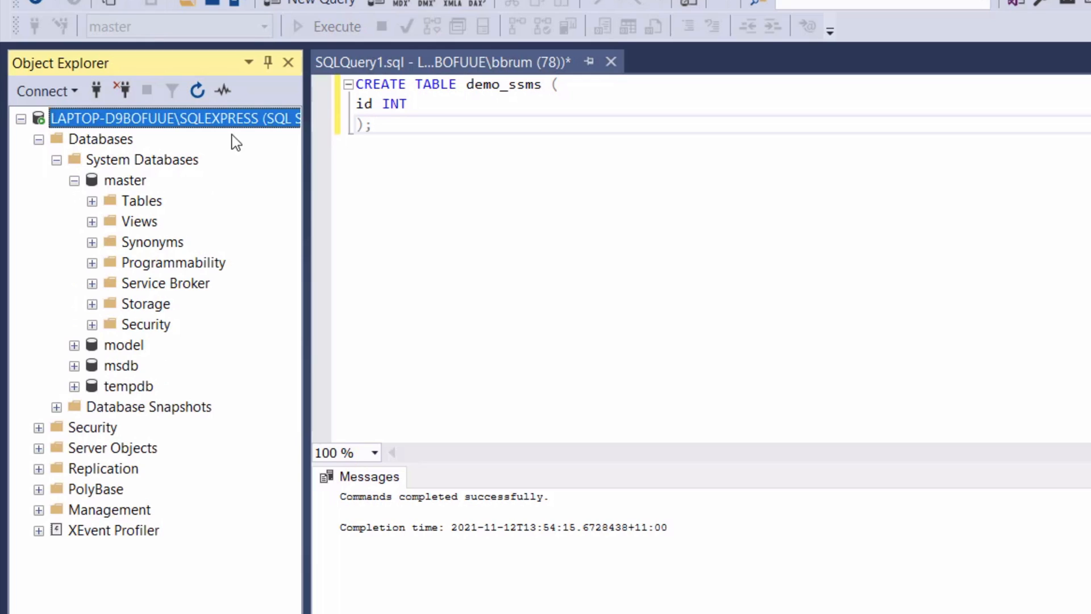
mouse_move(153, 172)
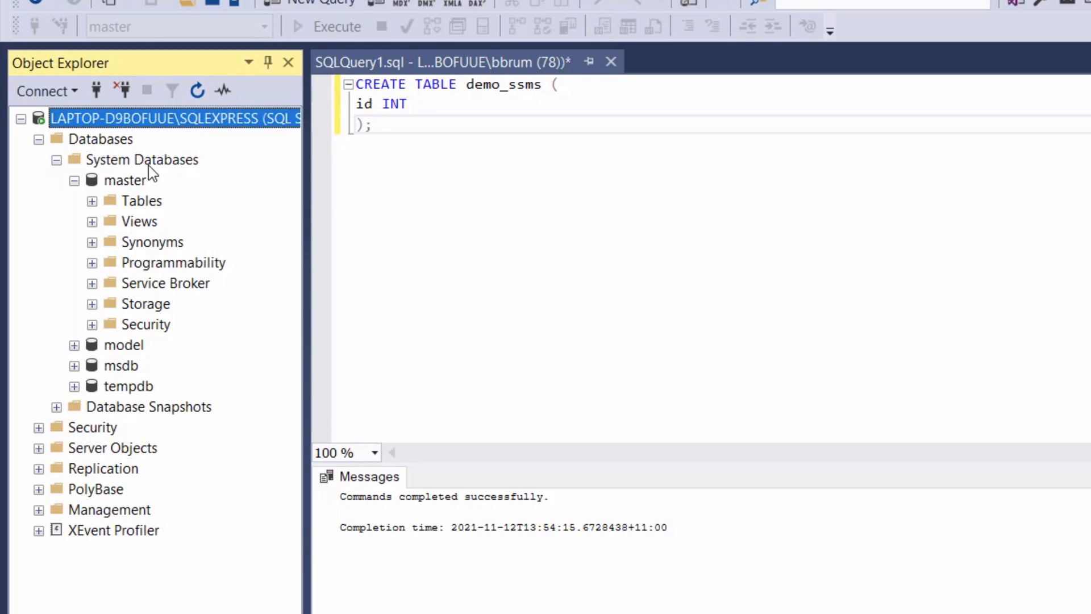
left_click(39, 139)
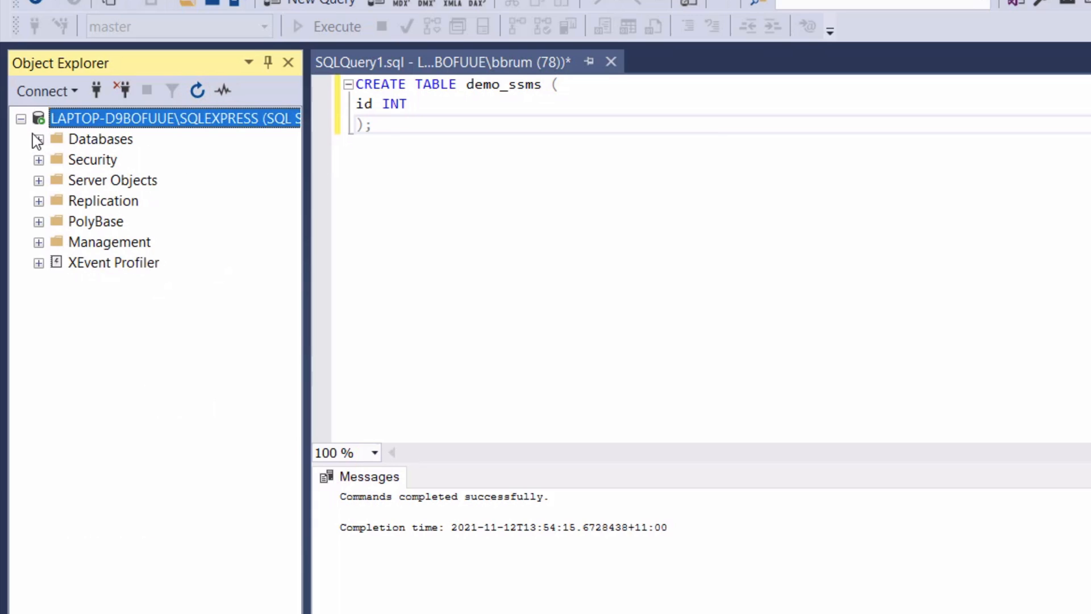
left_click(38, 139)
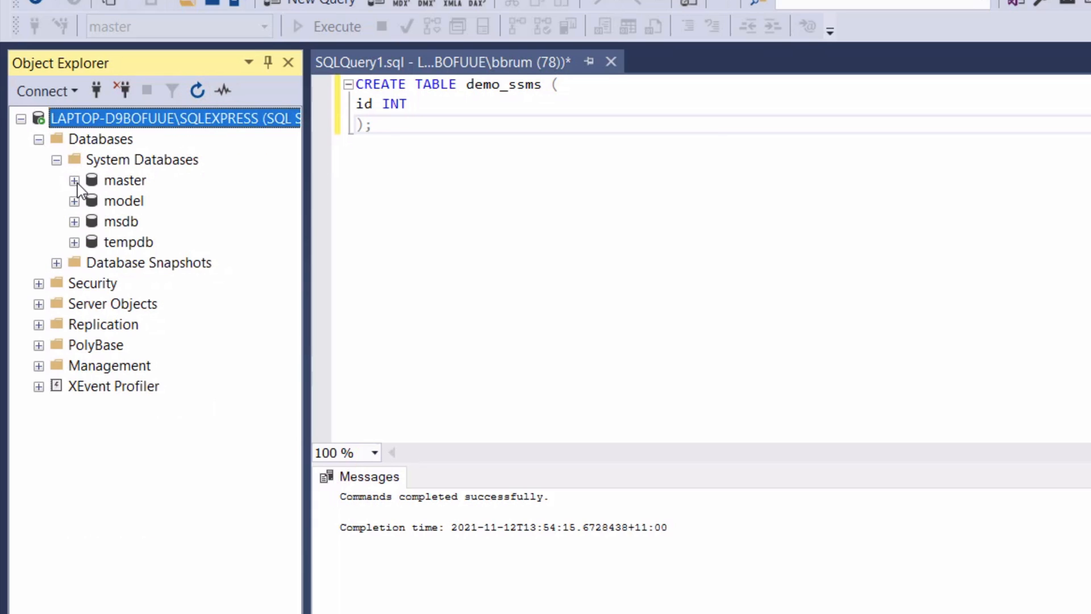
left_click(73, 181)
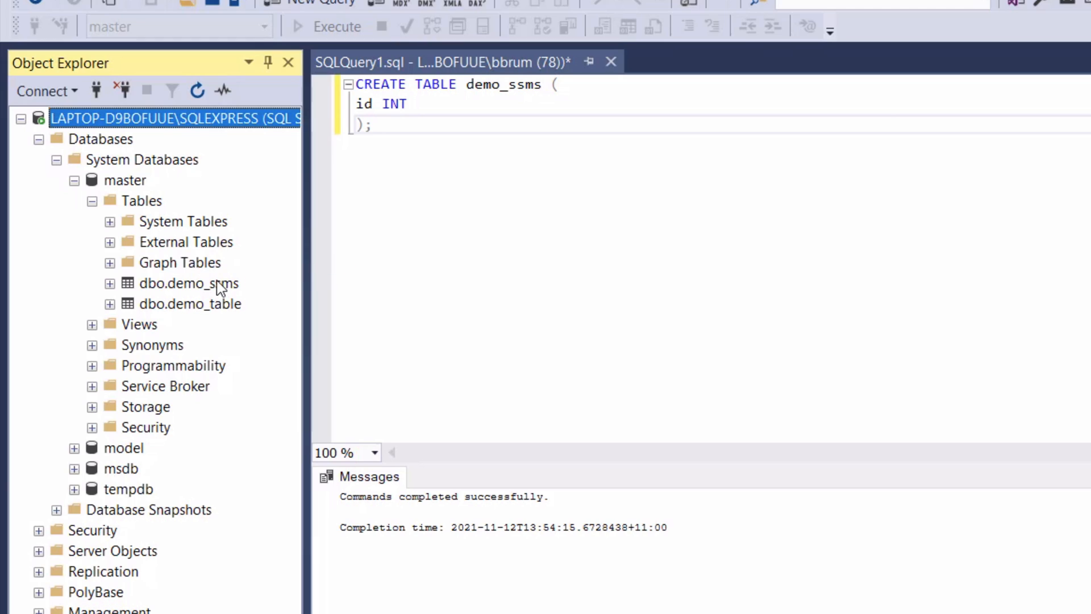
mouse_move(91, 287)
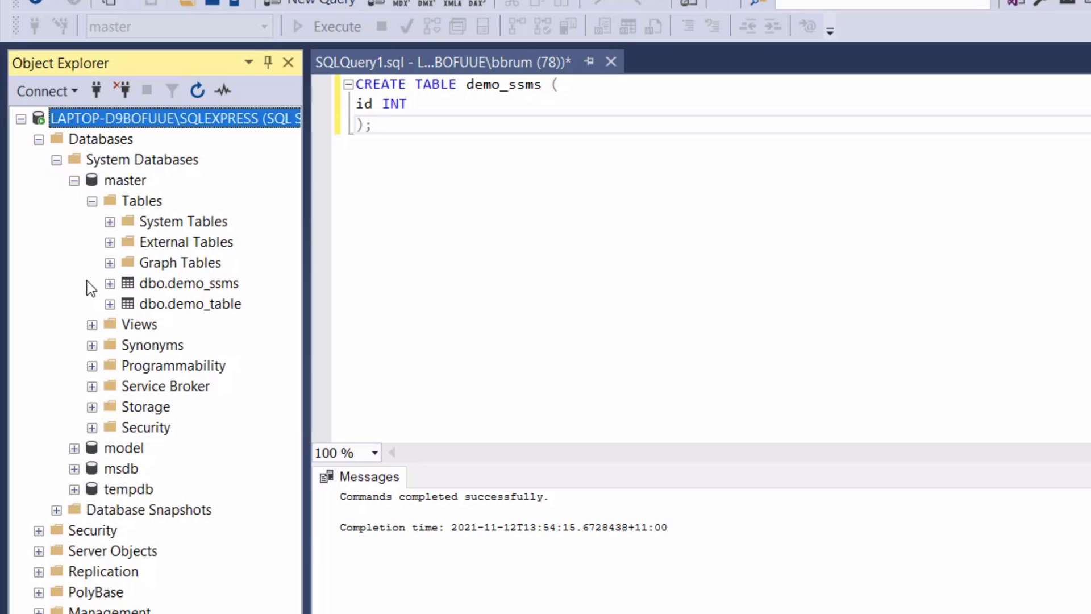
mouse_move(113, 309)
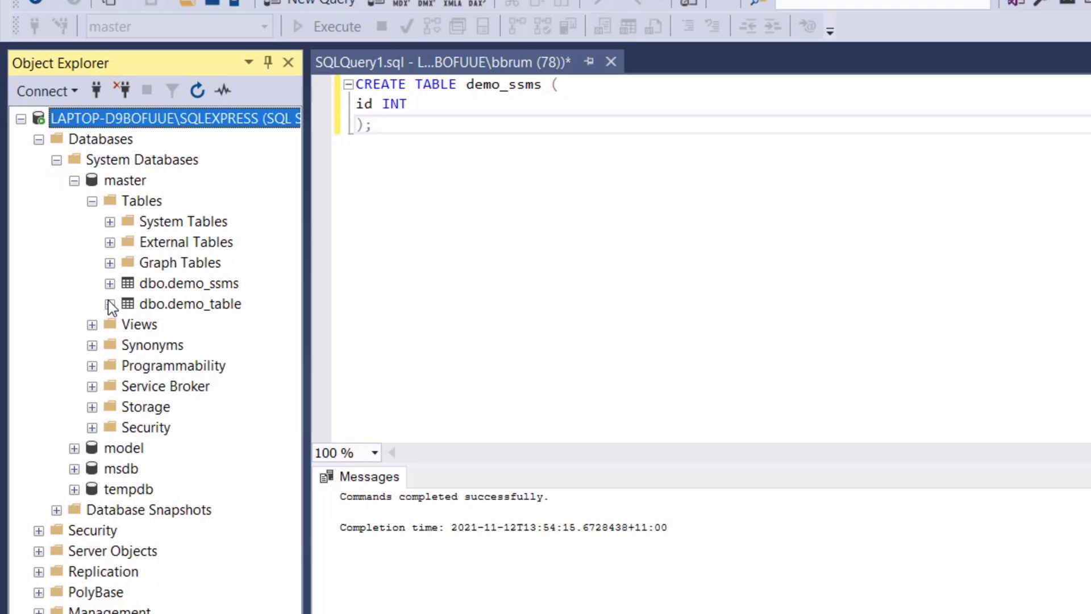
left_click(109, 283)
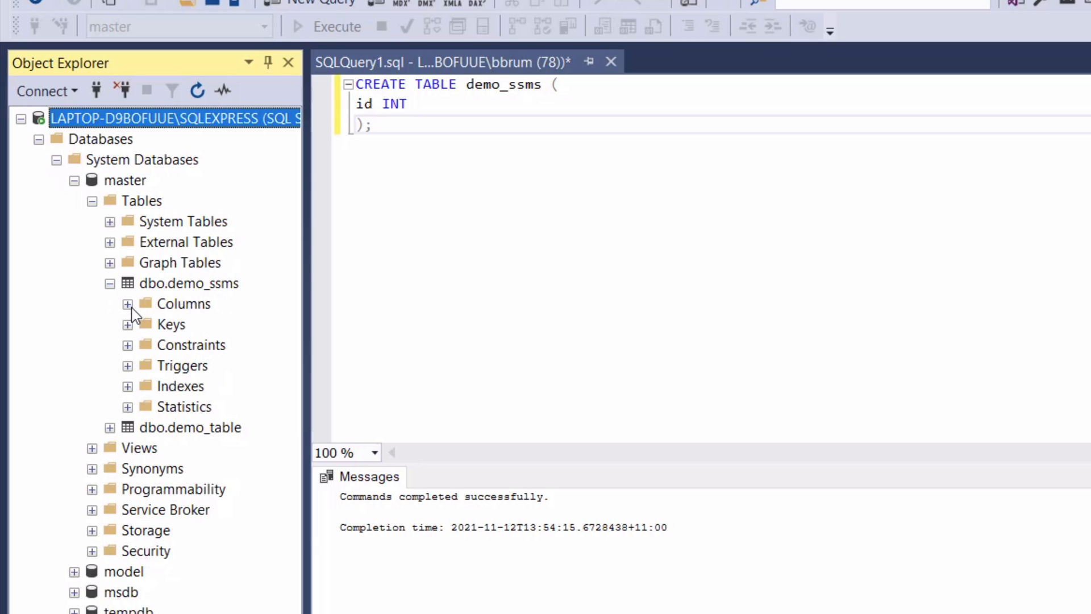
mouse_move(125, 309)
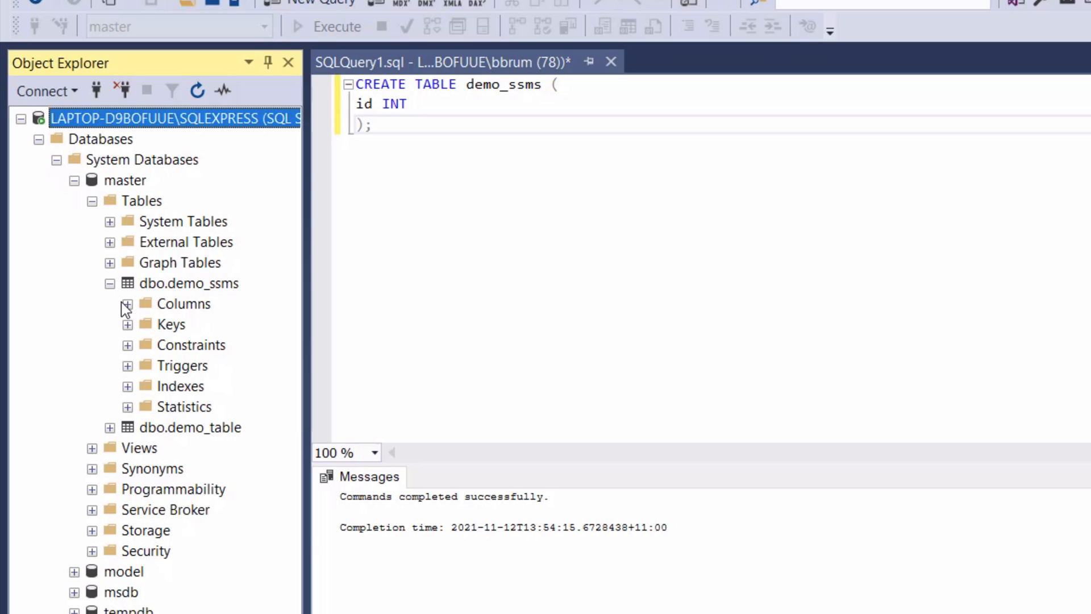
Step: Insert ids 1, 2 and 3 into demo_ssms, running the first then the other two statements
type("INSERT INTO demo_ssms (id) VALUES (1);")
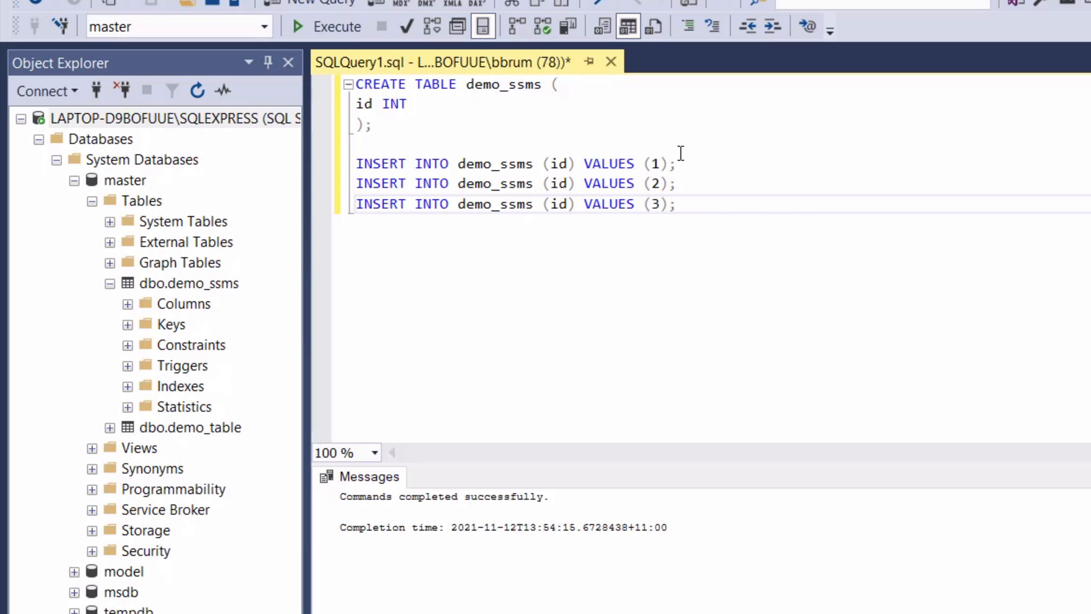
left_click(335, 164)
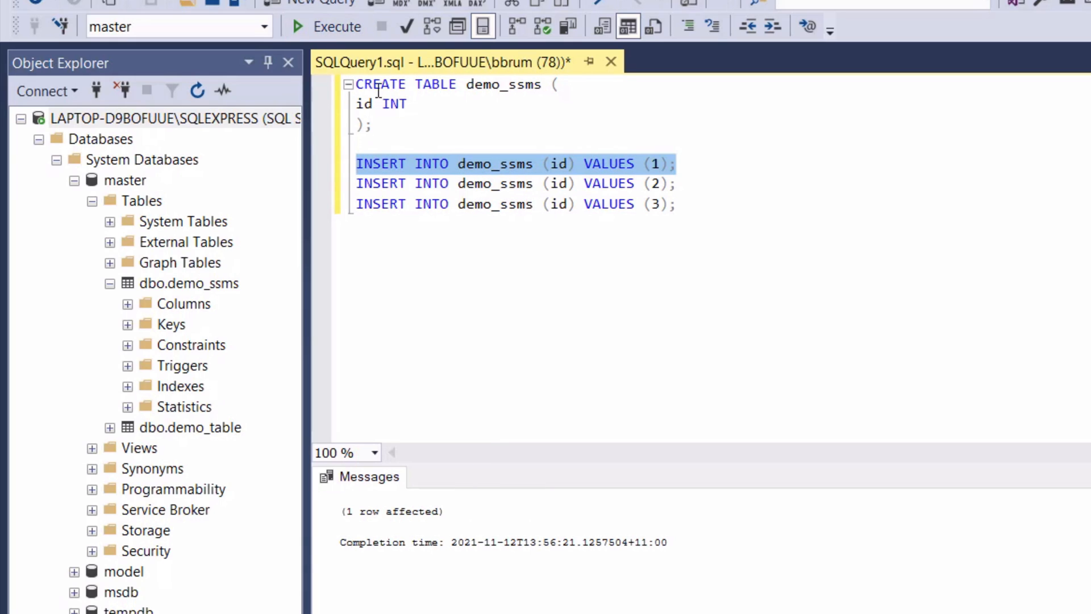
mouse_move(722, 185)
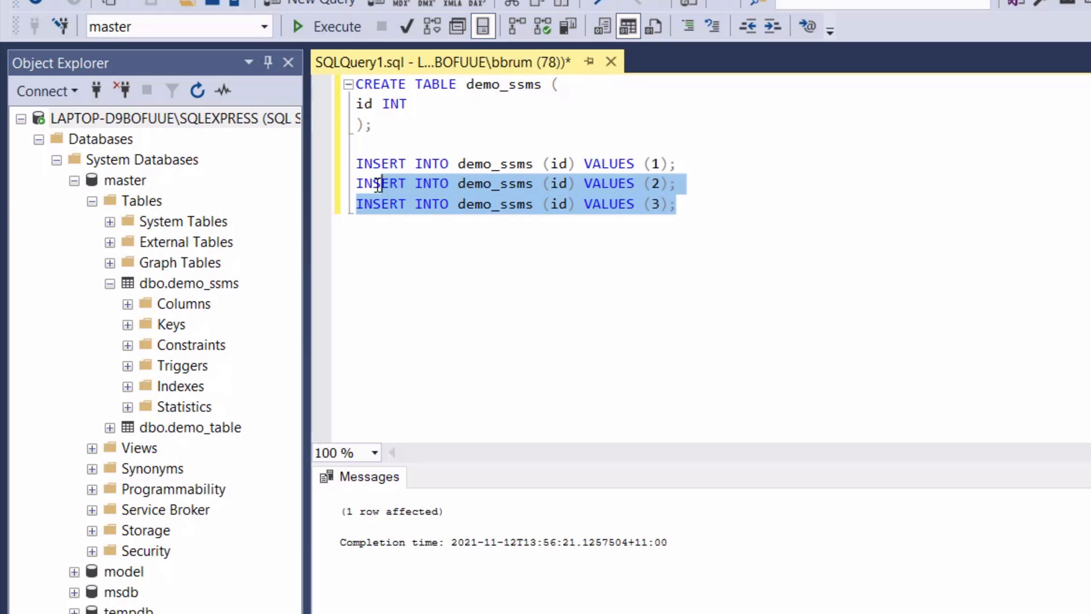
left_click(327, 26)
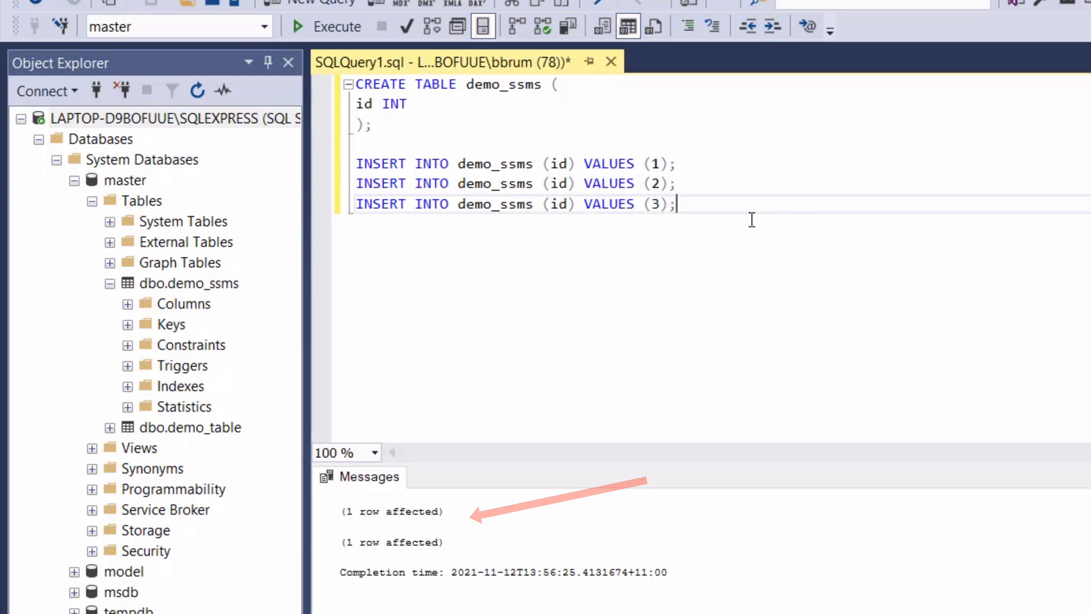
Step: Write SELECT id FROM demo_ssms; below the INSERT statements
type("SELECT id")
type("FRO")
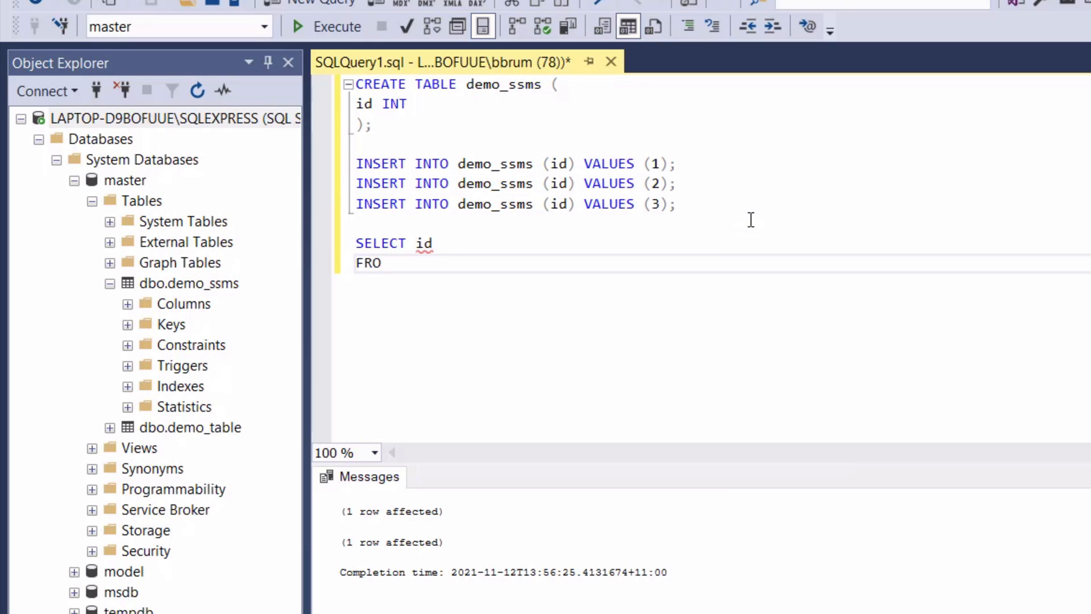
type("M demo_ssms;")
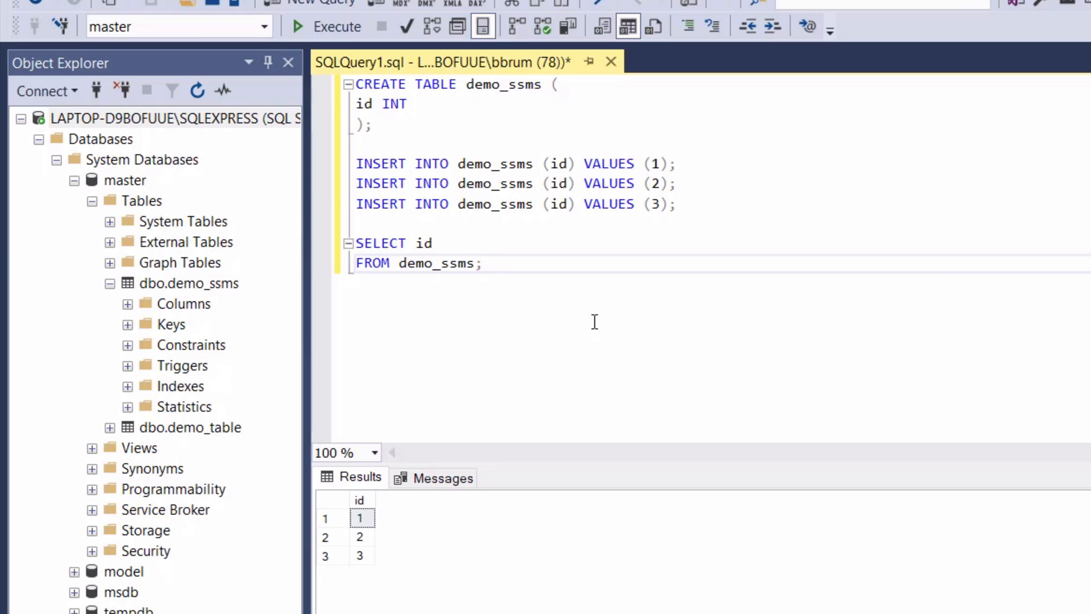
Step: Write a second SELECT id FROM demo_ssms, completing the table name via IntelliSense
type("SELEC")
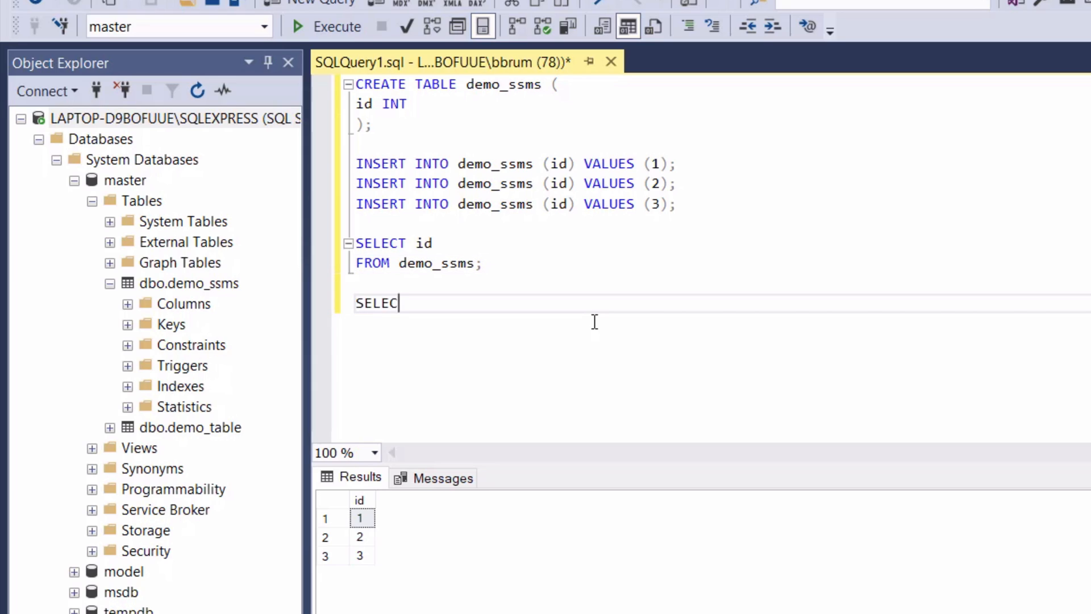
type("i")
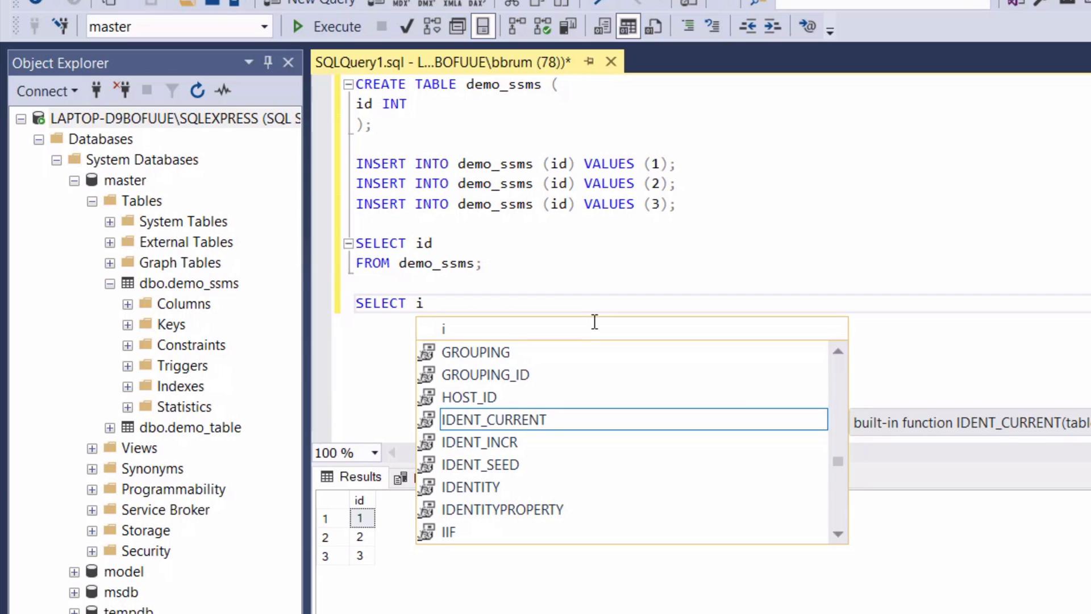
type("d")
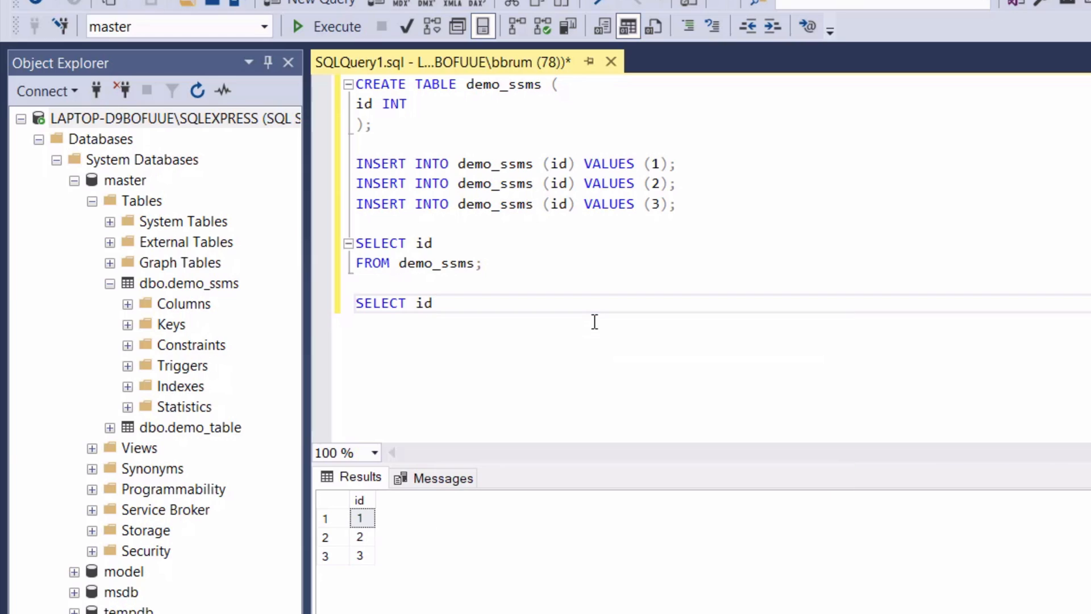
key("Return")
type("FROM de")
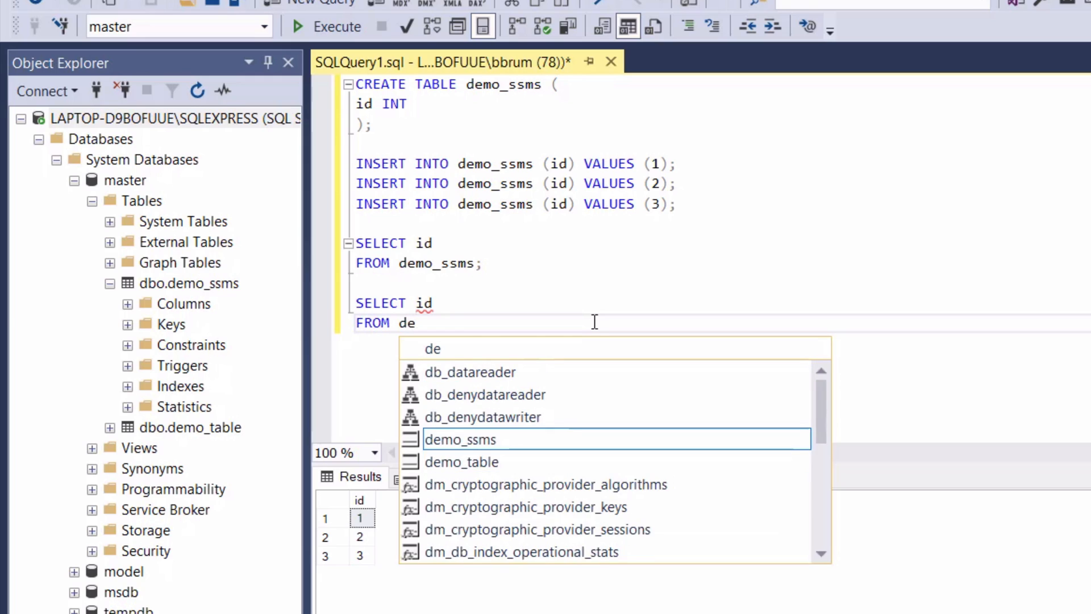
type("m")
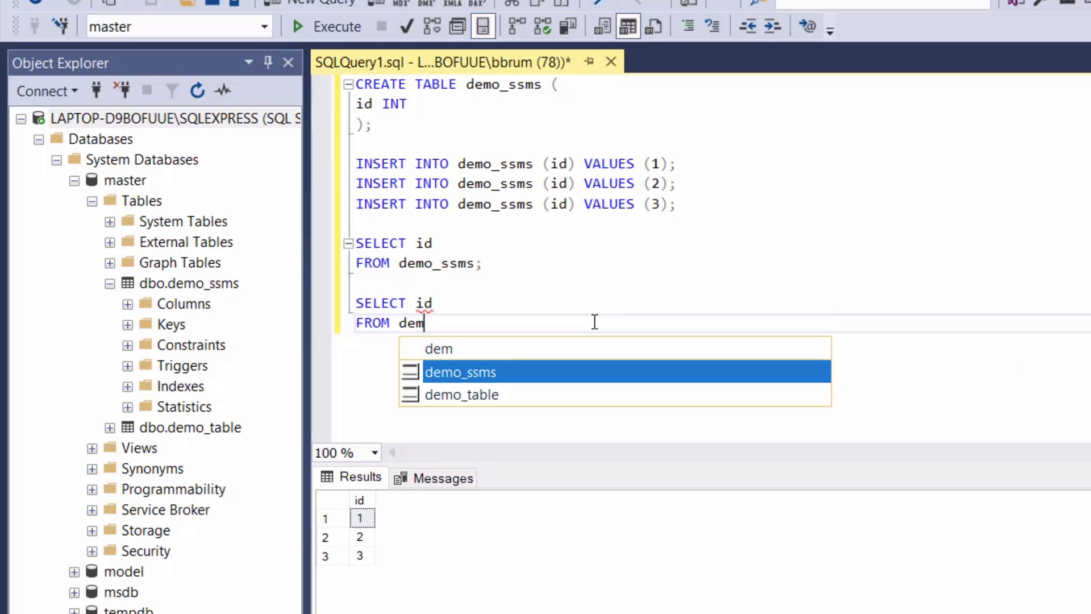
left_click(461, 372)
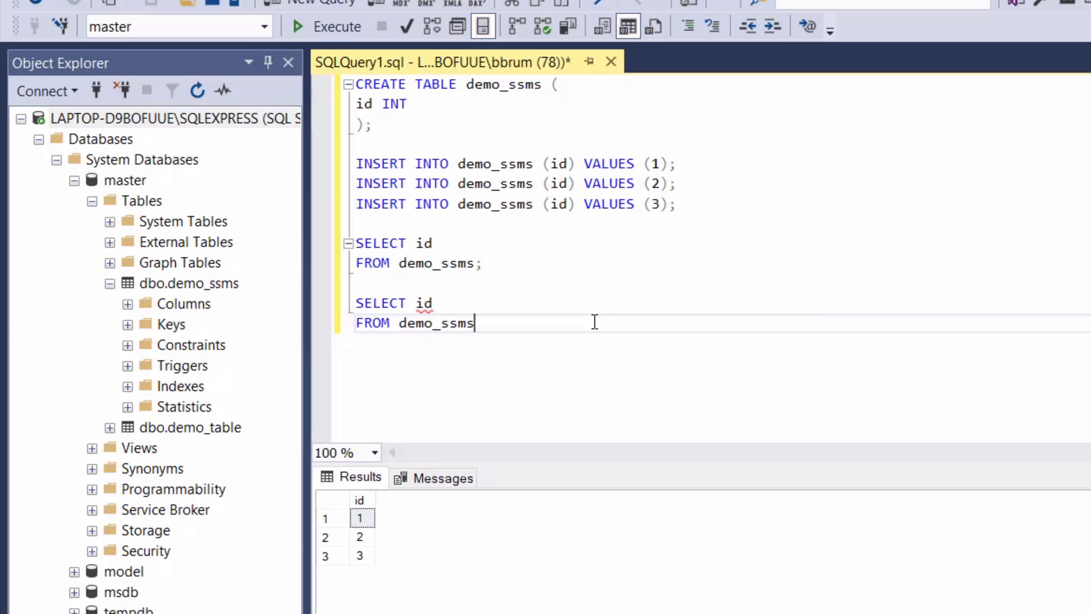
type(";")
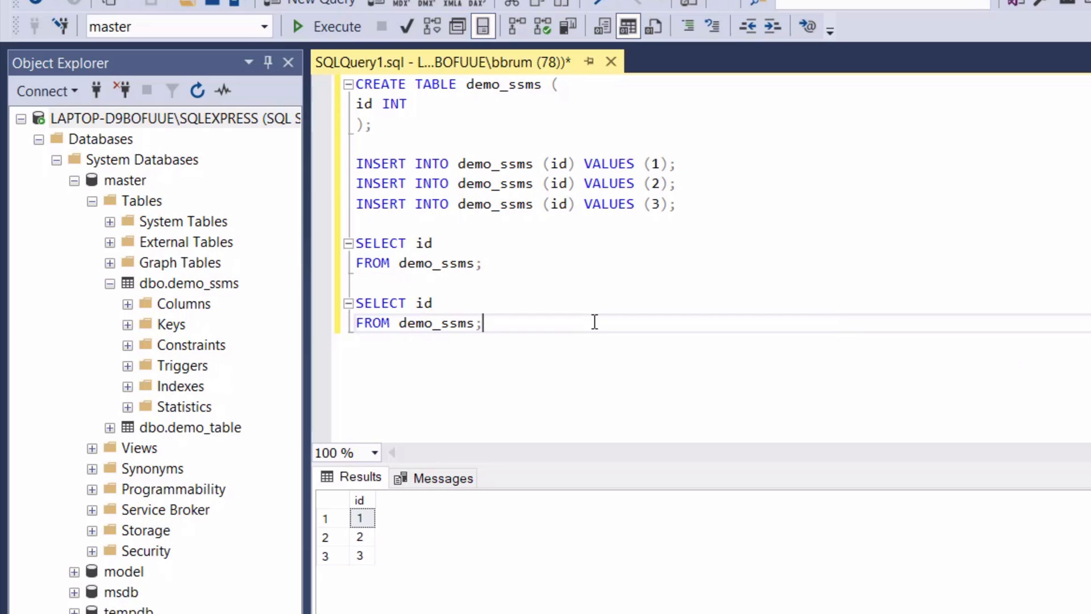
Step: Retype the table name demo_ssms by hand and end the statement with a semicolon
key("Backspace")
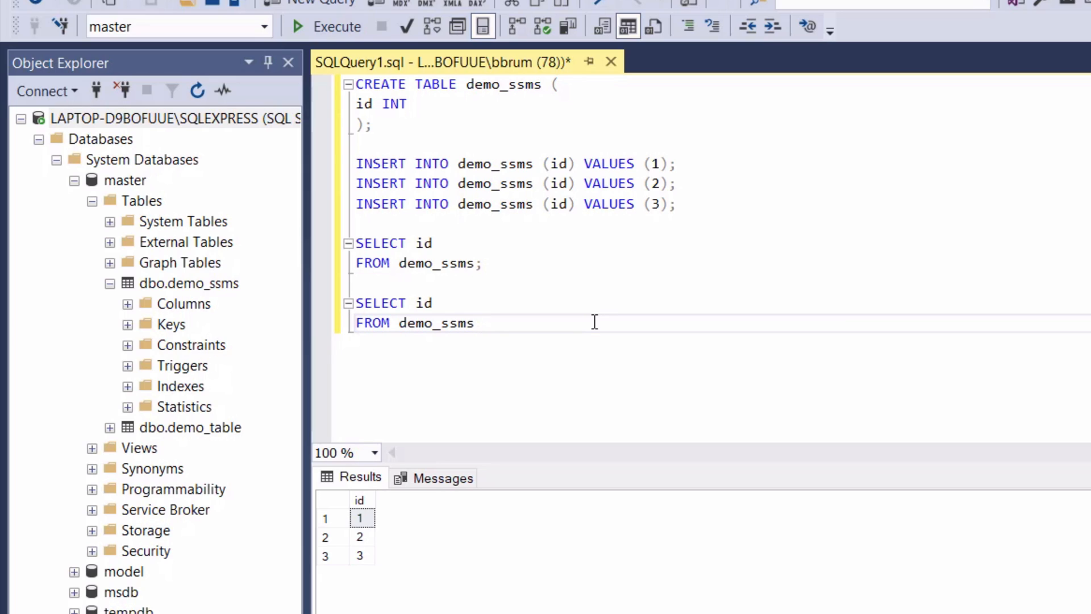
key("Backspace")
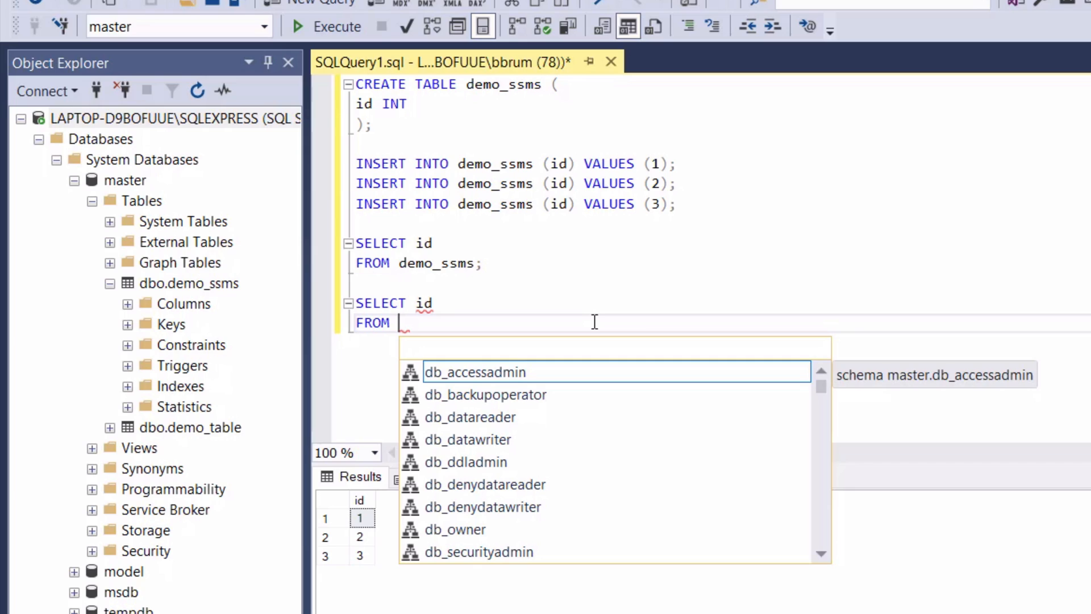
type("demo_ssms")
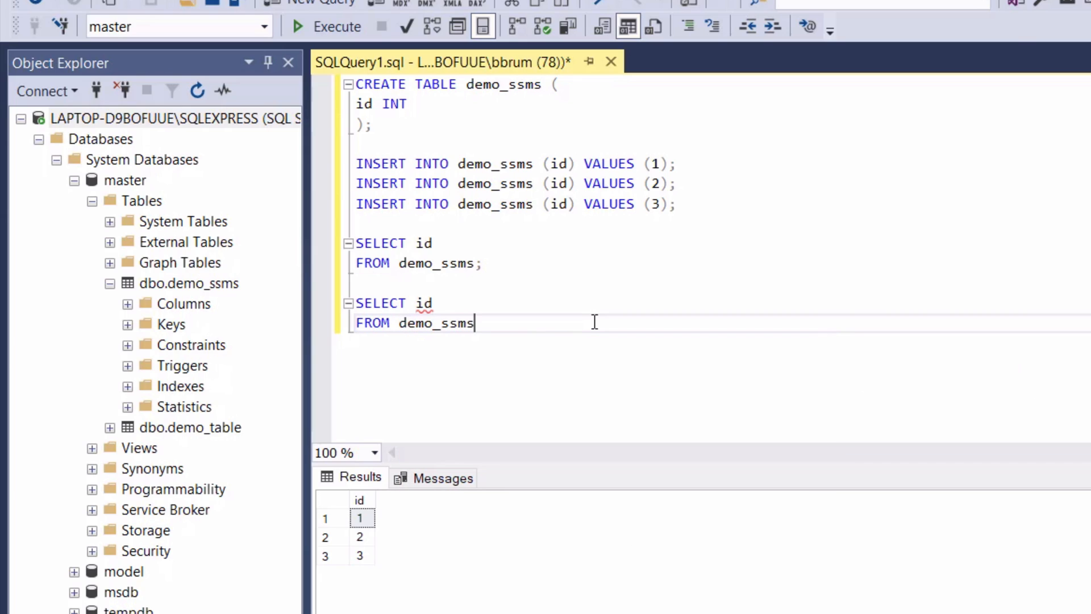
type(";")
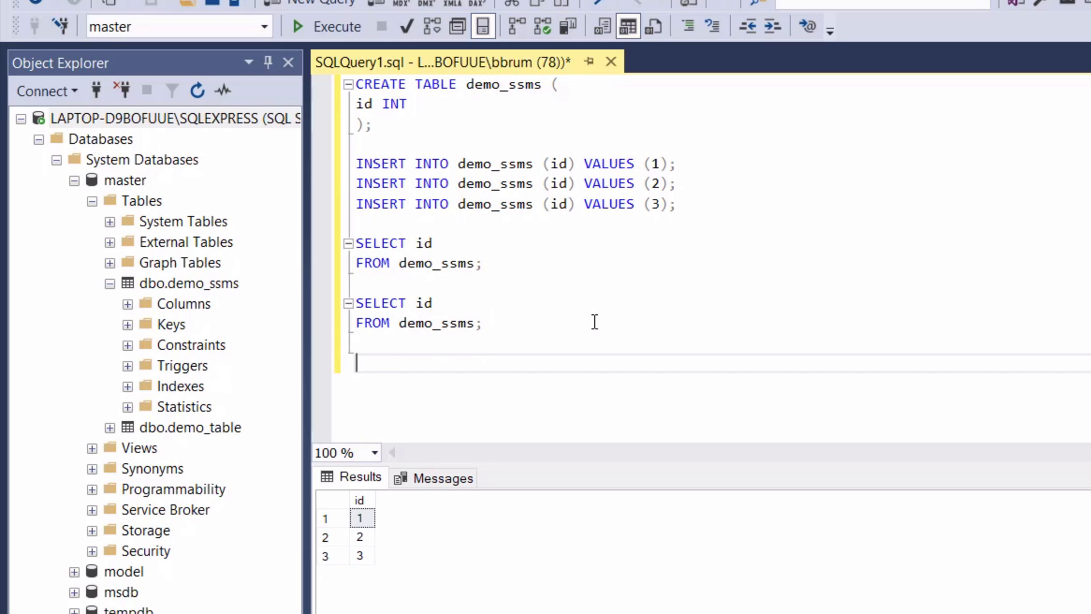
Step: Create table demo_error with an id INT column and execute it successfully
type("CREATE TABLE d")
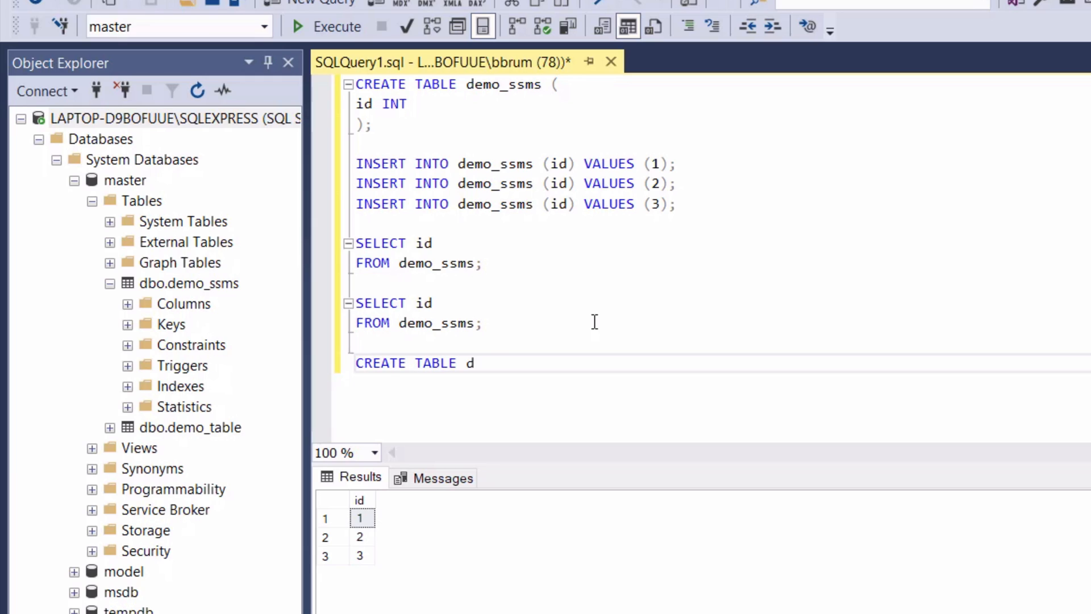
type("emo_error (")
type("id INT")
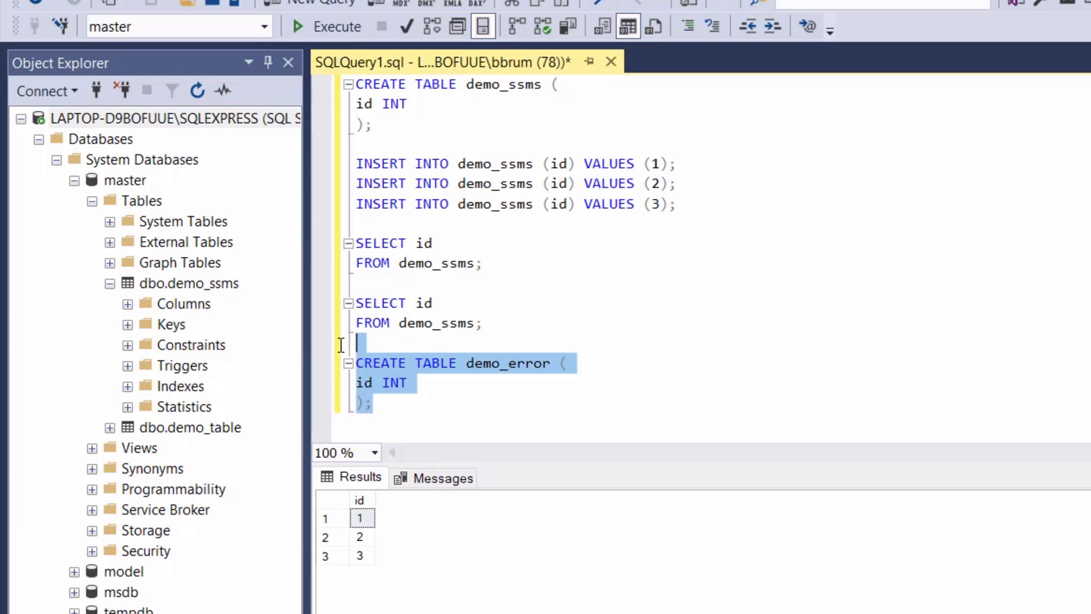
left_click(325, 26)
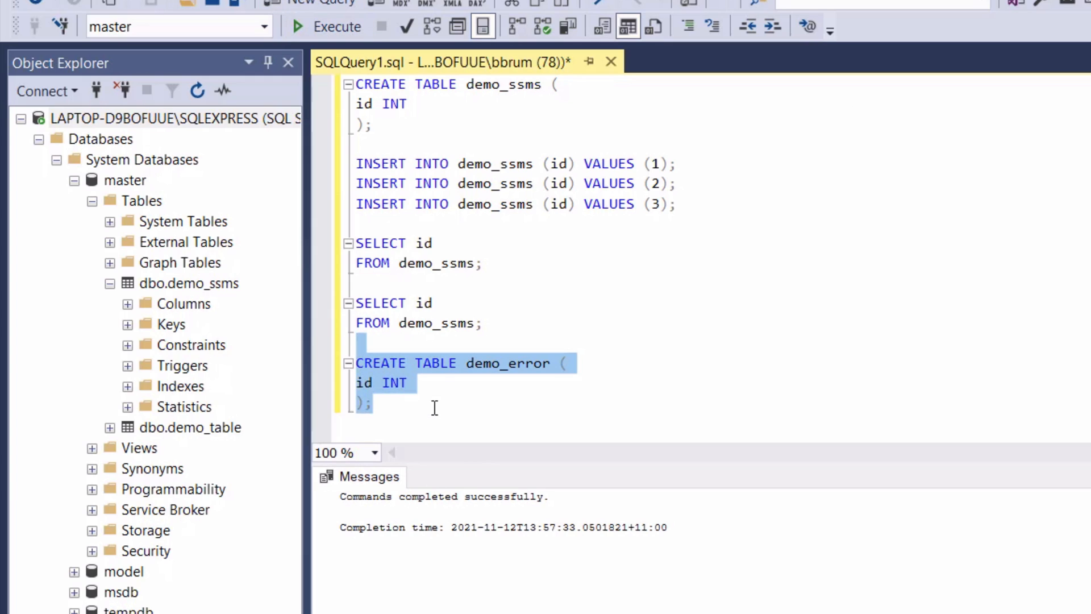
left_click(433, 407)
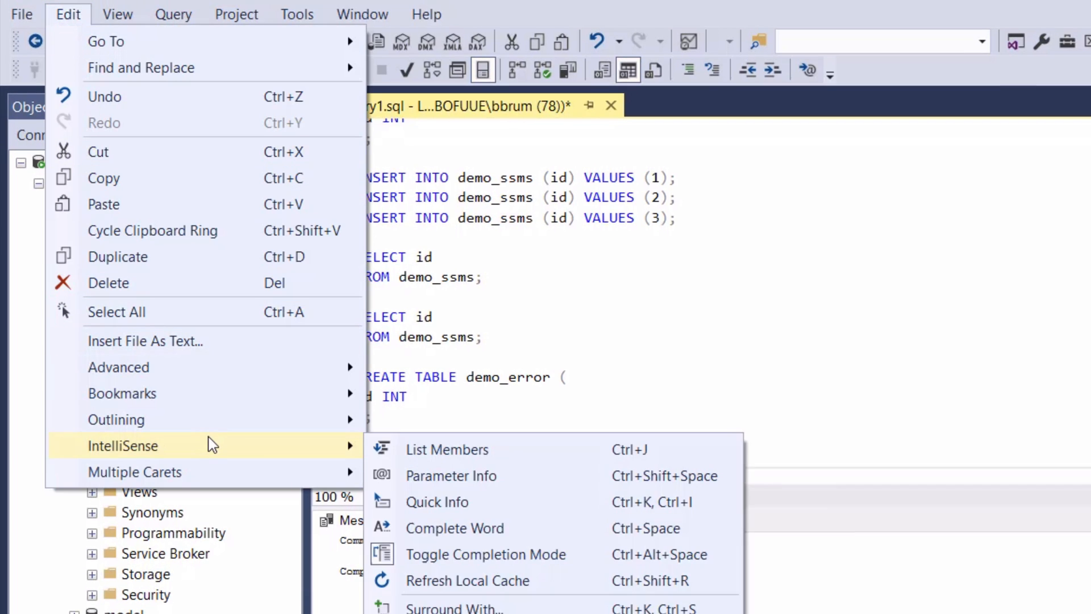
mouse_move(562, 593)
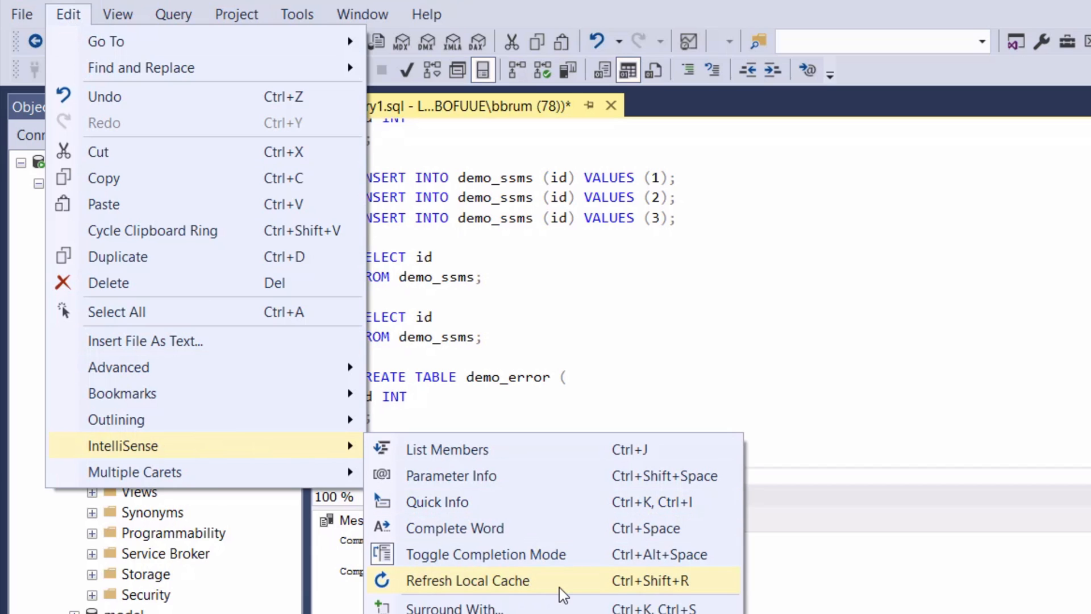
left_click(467, 580)
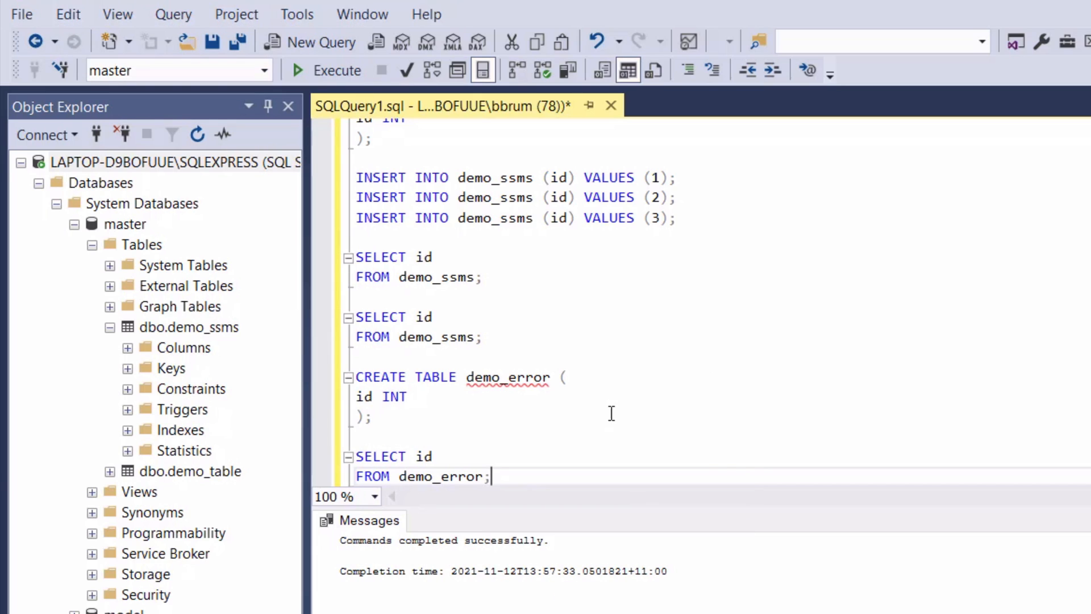
left_click(566, 376)
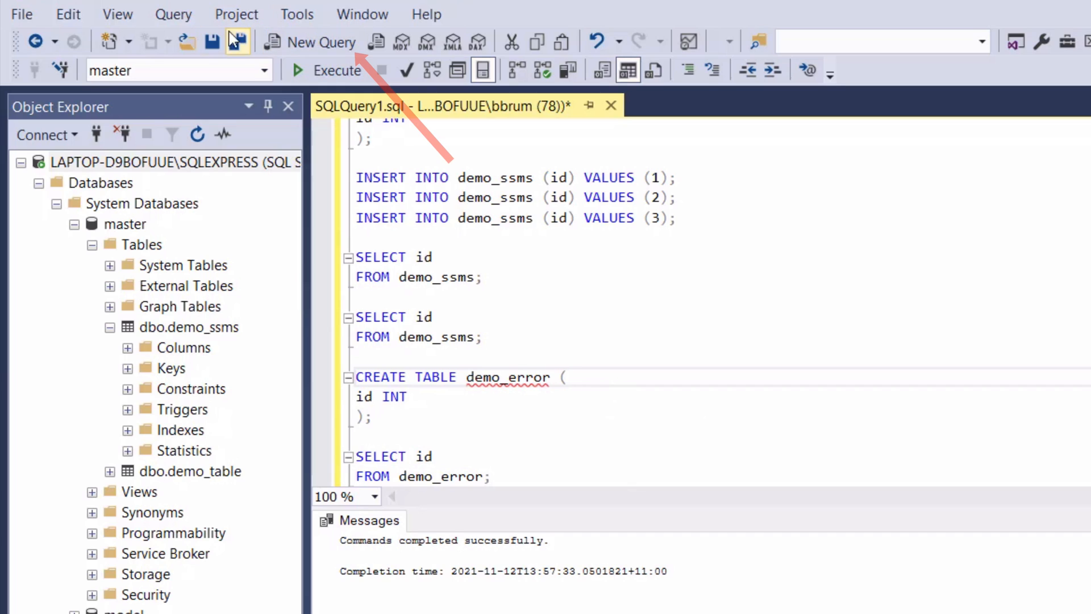
Step: Start a new blank query window, SQLQuery2, next to SQLQuery1
left_click(319, 42)
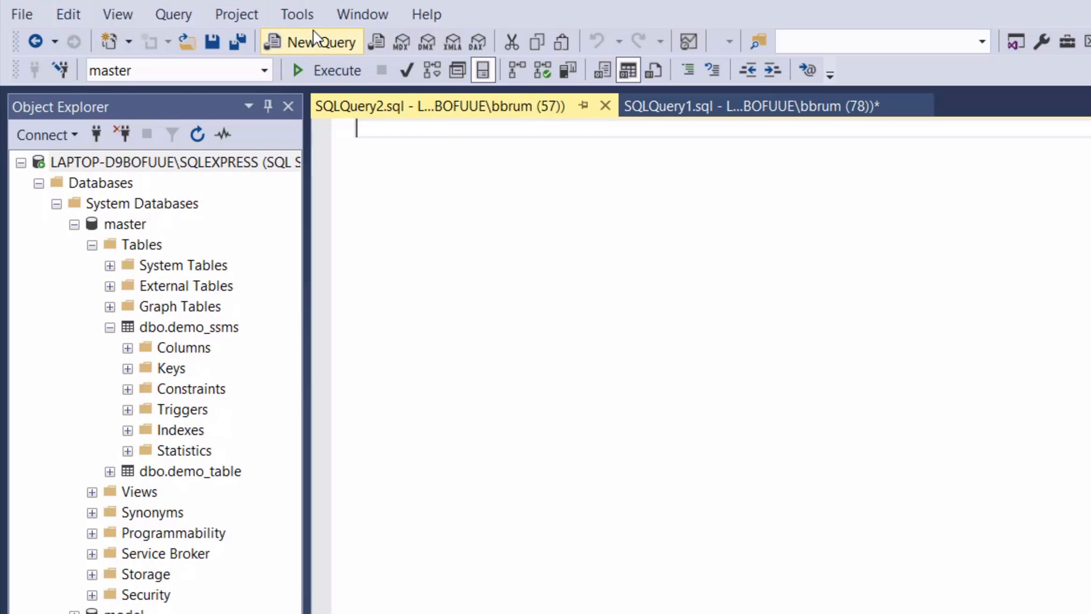
mouse_move(346, 47)
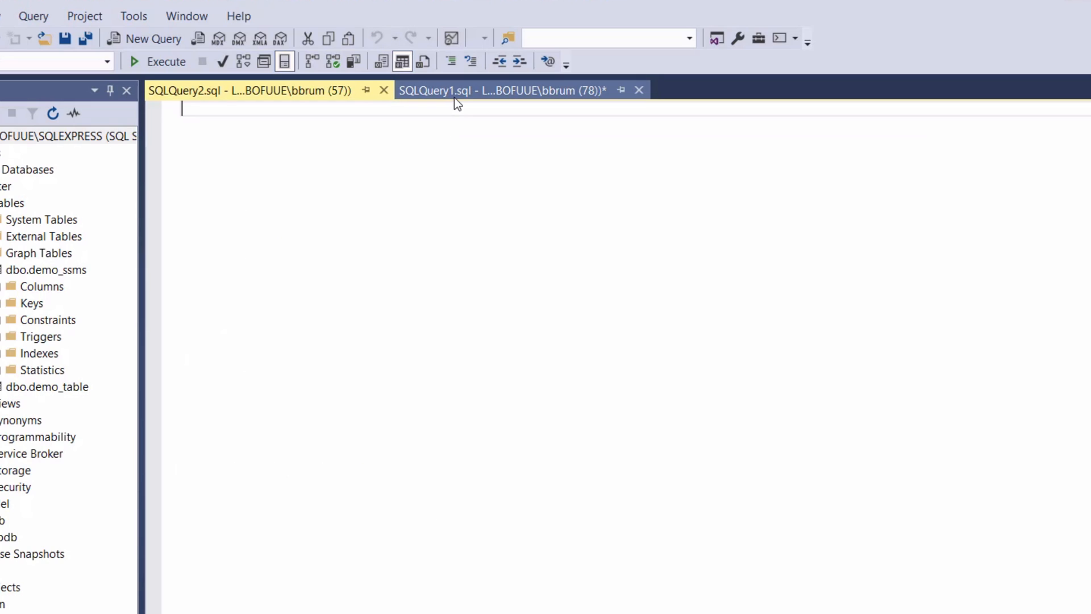
Step: Switch back to the SQLQuery1 script via the Window > Windows list, Activate
left_click(187, 15)
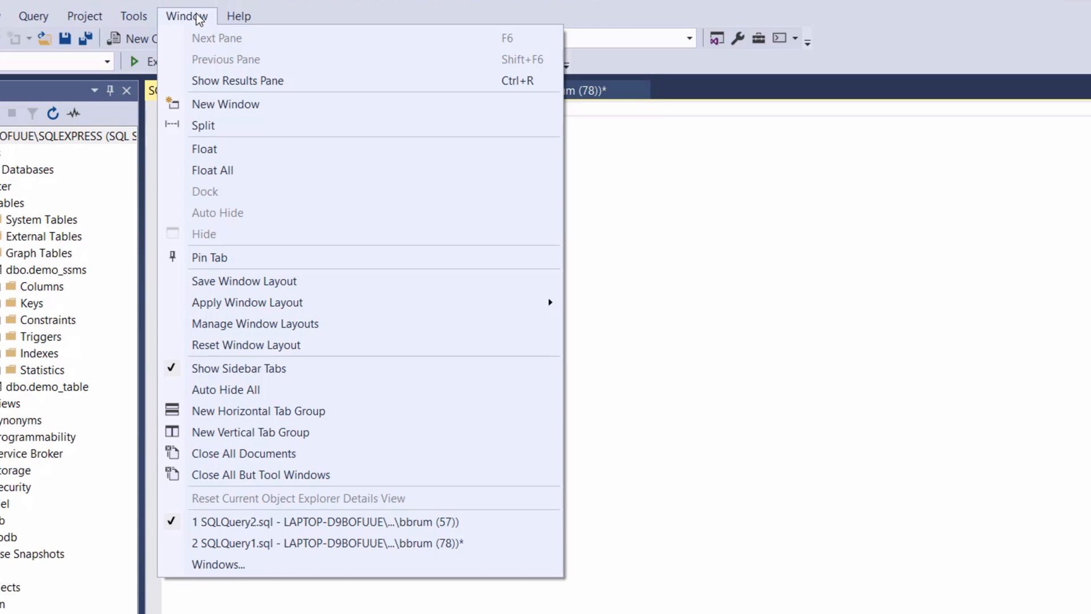
mouse_move(320, 543)
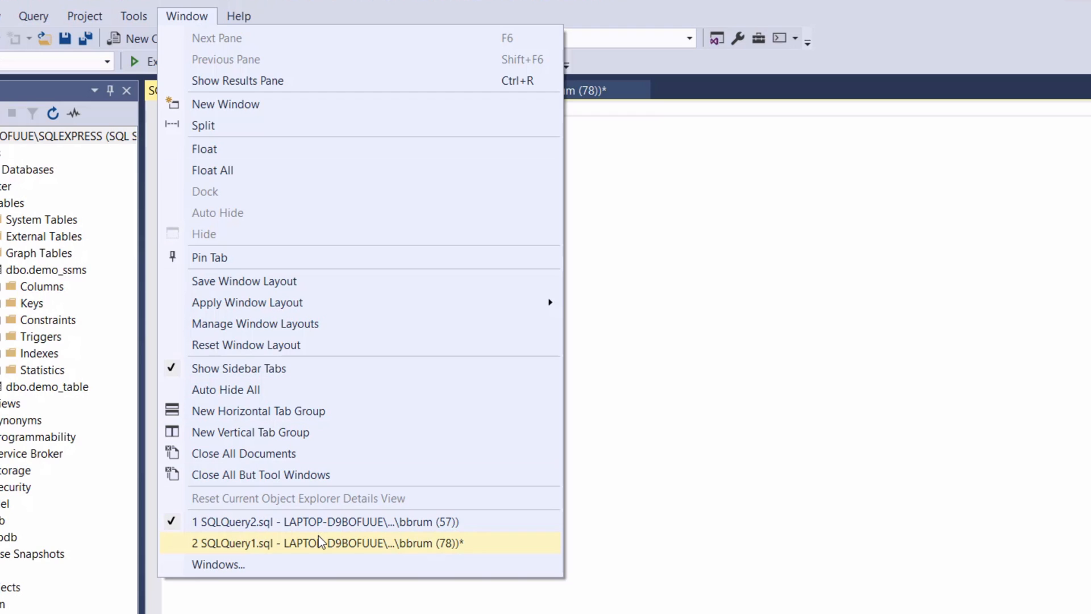
mouse_move(321, 550)
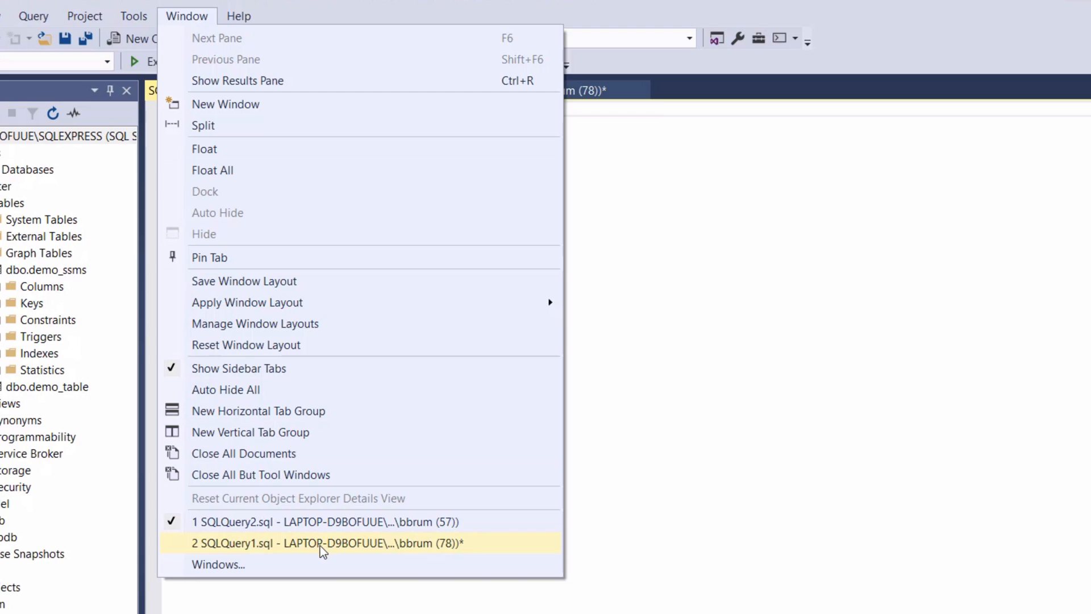
left_click(324, 522)
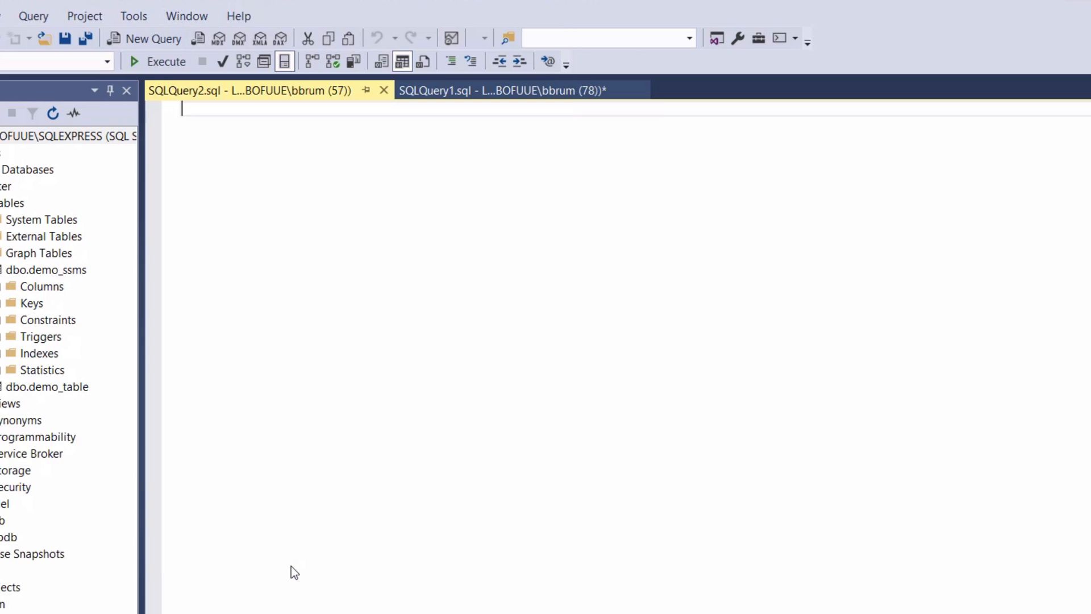
left_click(186, 14)
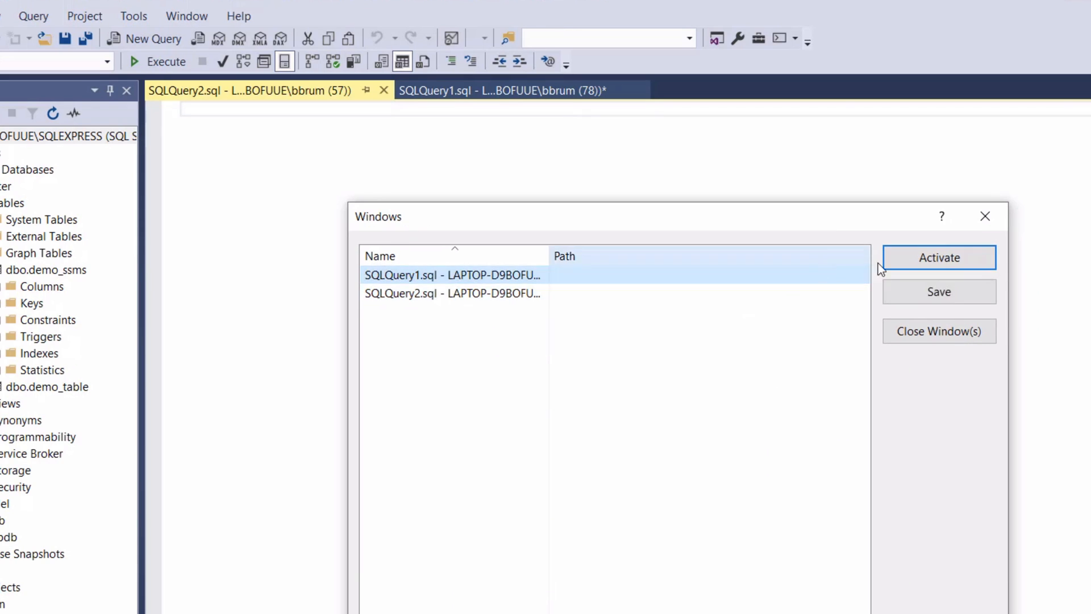
left_click(938, 258)
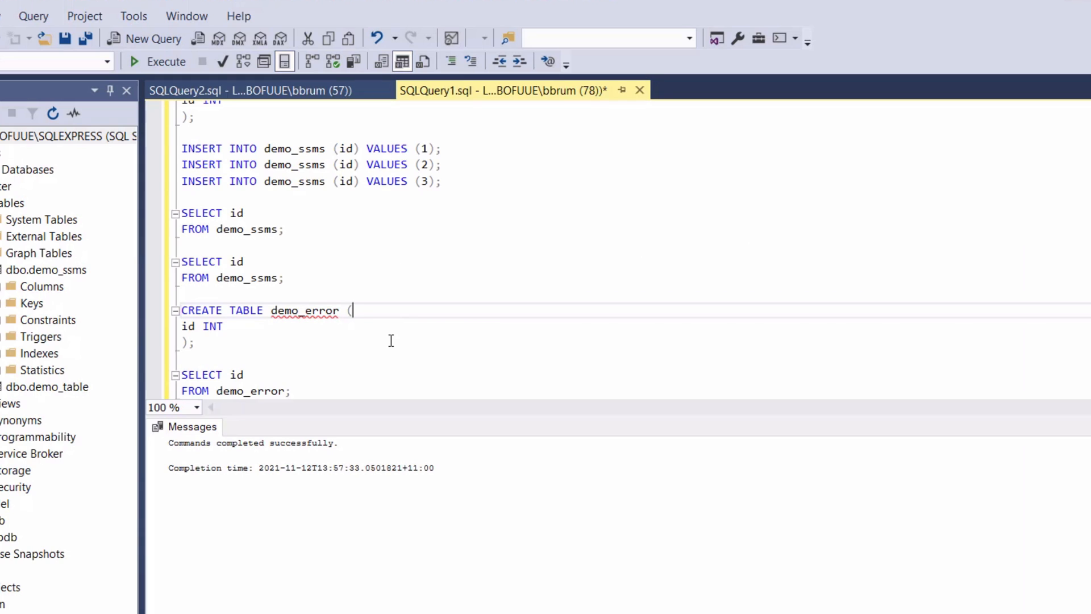
mouse_move(336, 263)
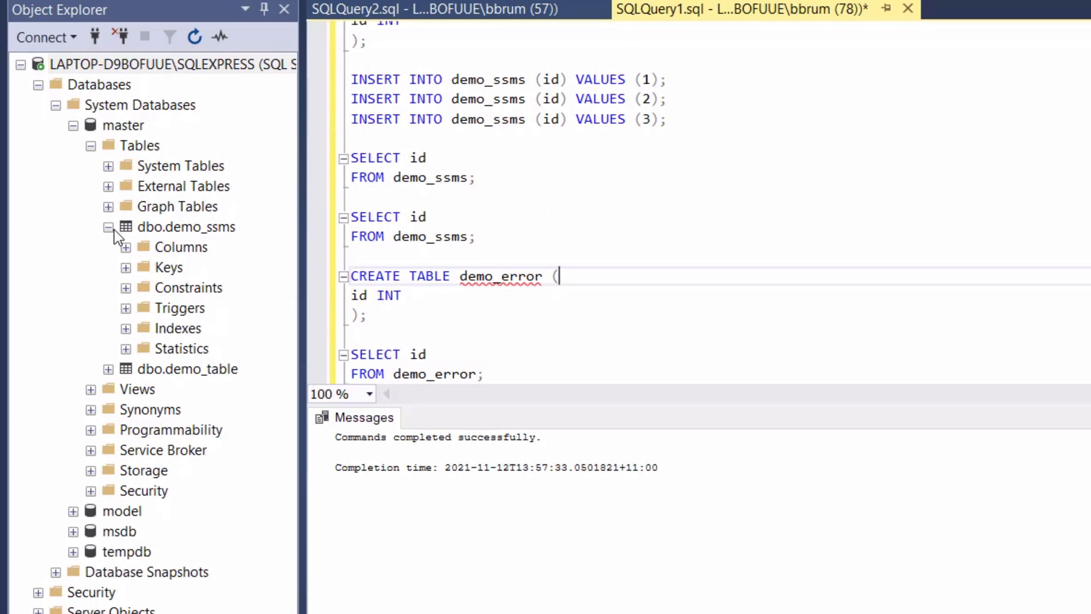
Step: Script dbo.demo_ssms as CREATE To a new query editor window, SQLQuery3
right_click(186, 226)
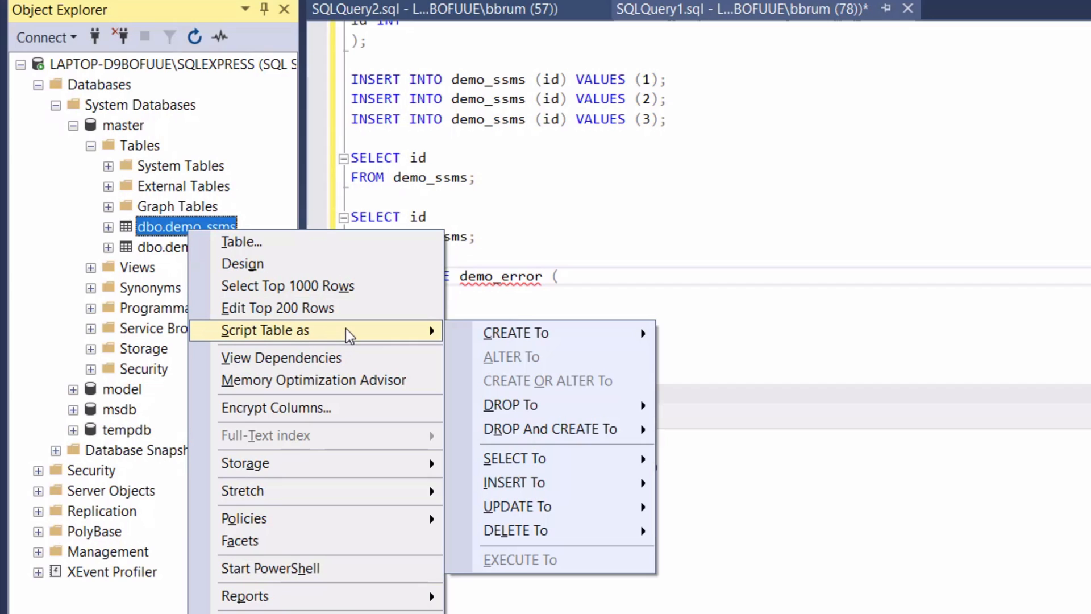
mouse_move(528, 333)
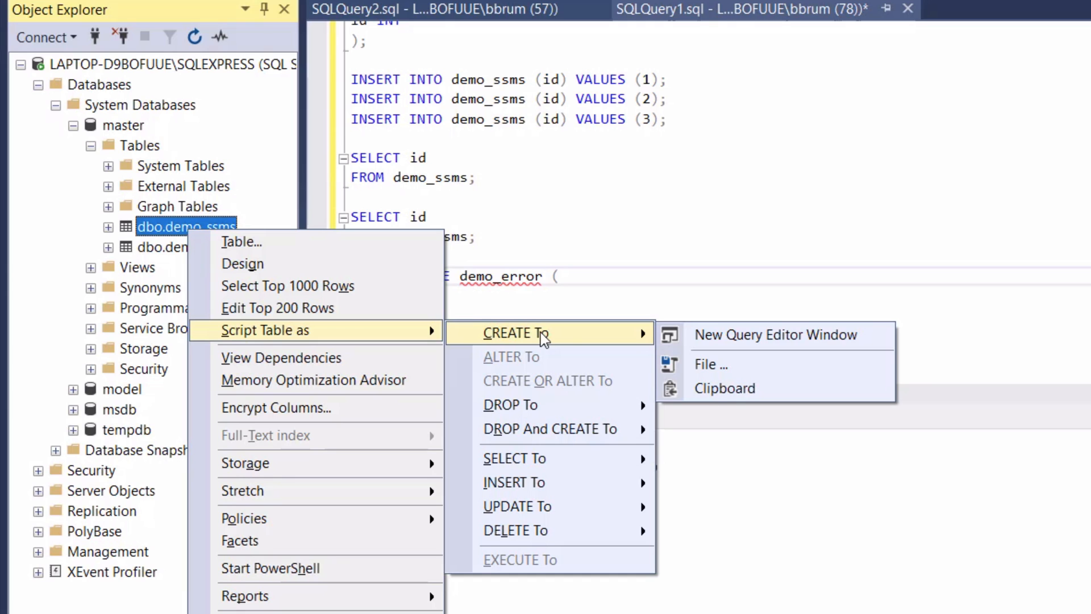
left_click(775, 334)
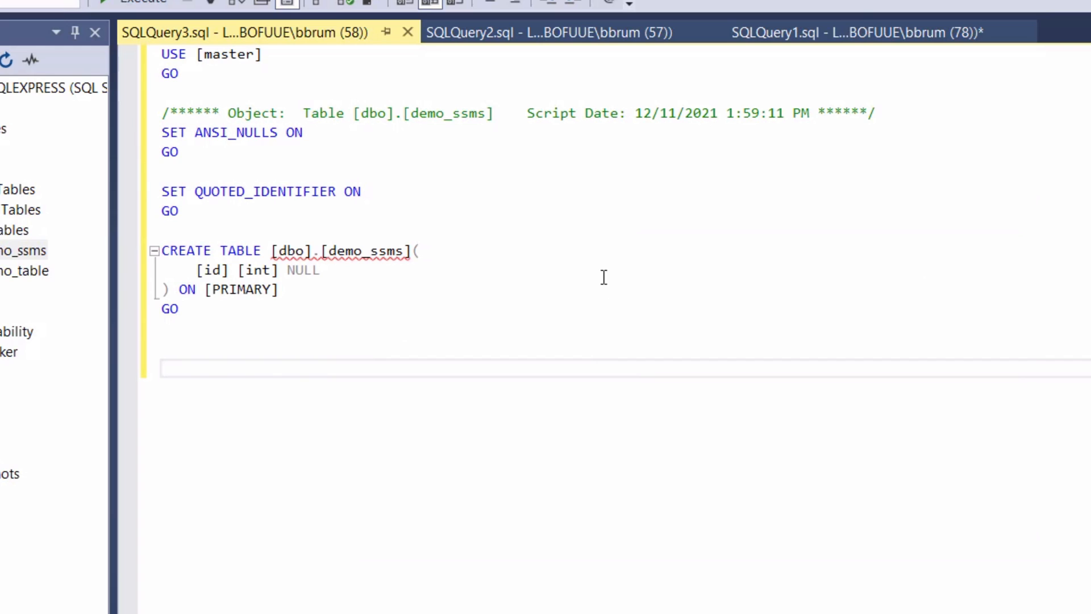
Step: Place the cursor on the empty last line of the generated CREATE TABLE script
left_click(164, 367)
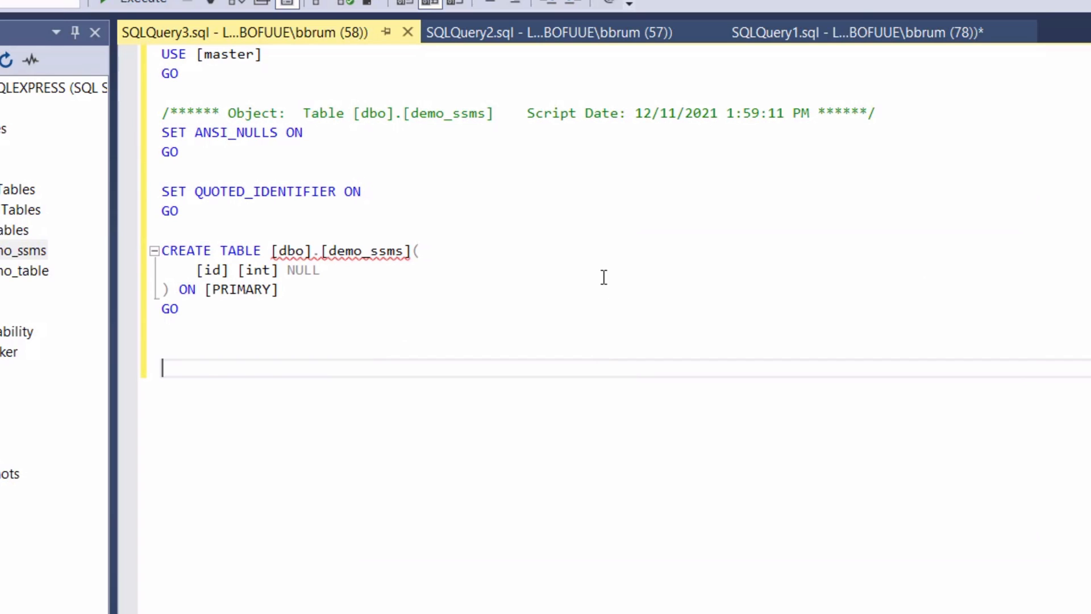
mouse_move(806, 27)
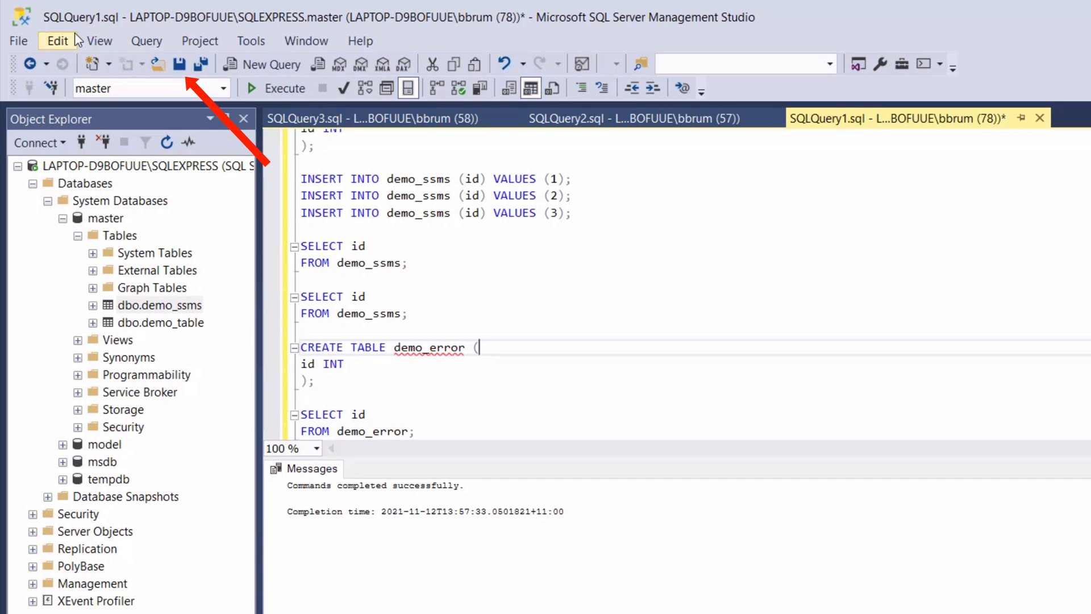
mouse_move(19, 41)
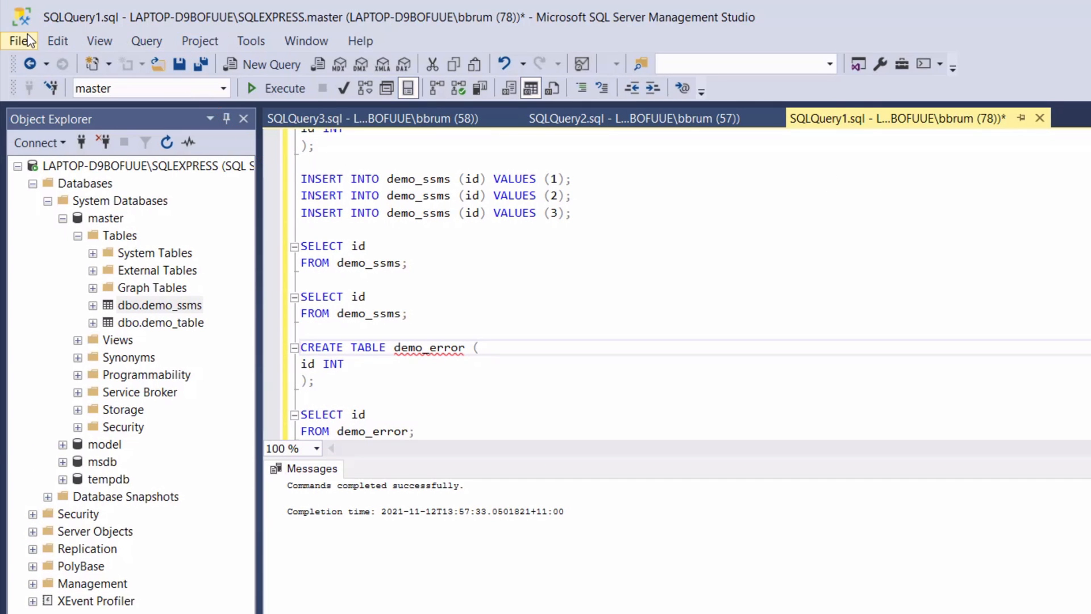
mouse_move(191, 236)
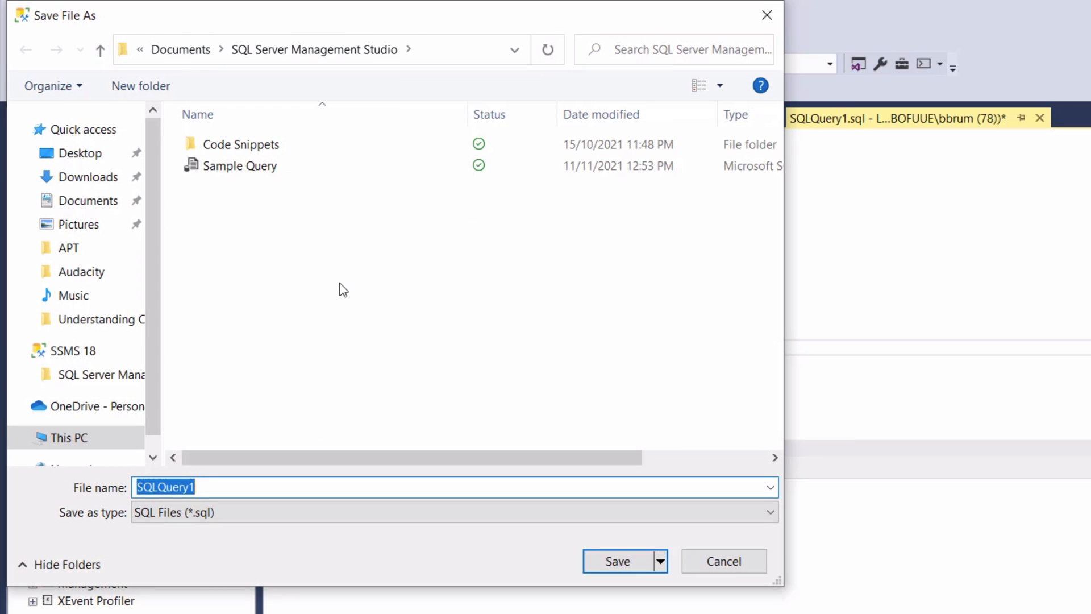
Step: Save the SQLQuery1 script under the name 'First query set'
type("First")
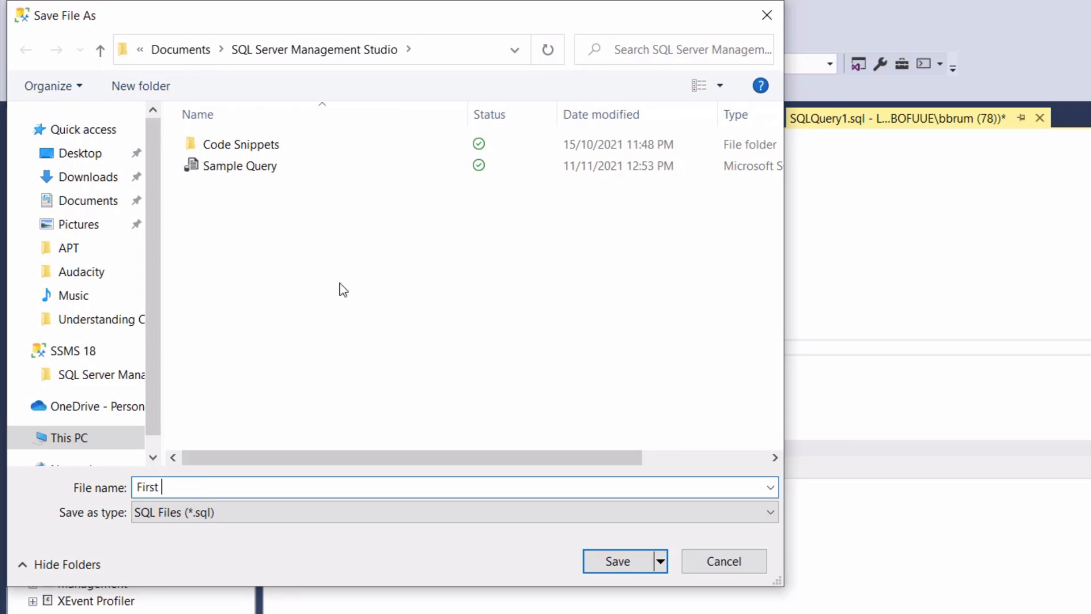
type("query set")
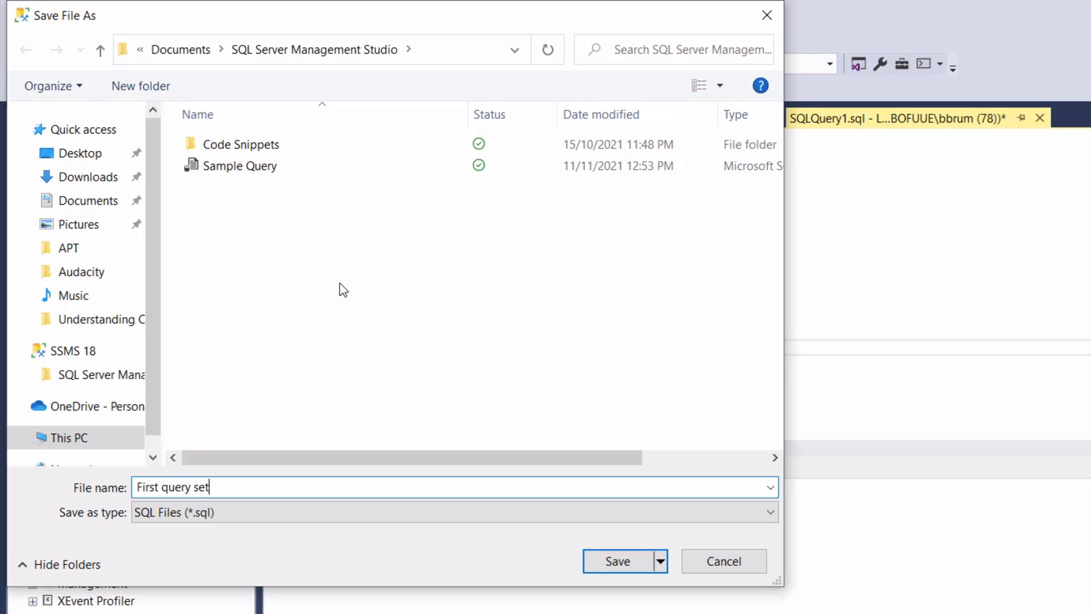
left_click(616, 561)
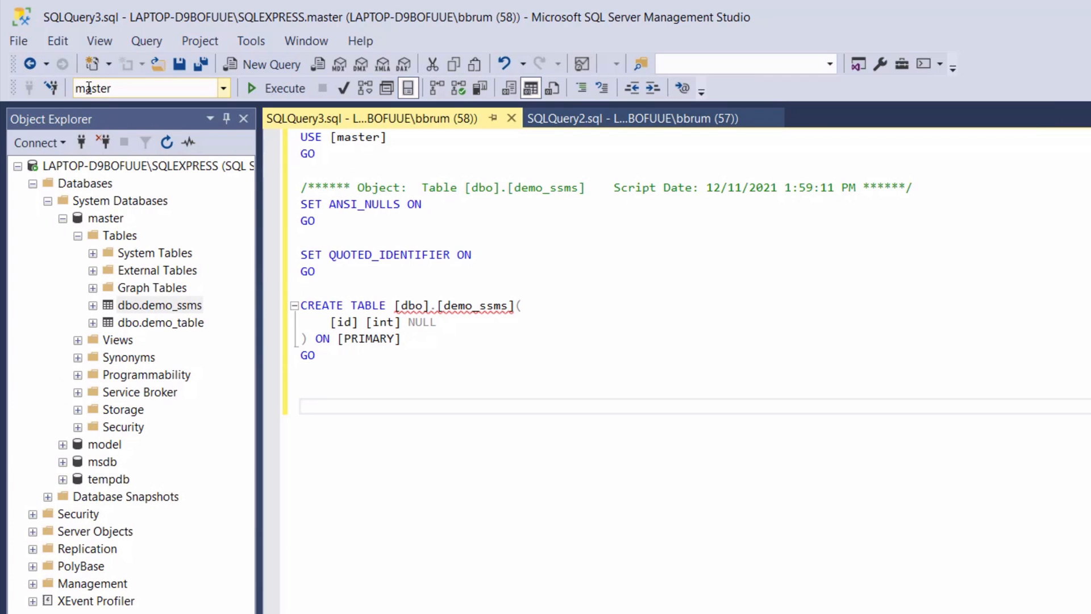
Step: Reopen the saved 'First query set' file through File > Open > File
left_click(18, 41)
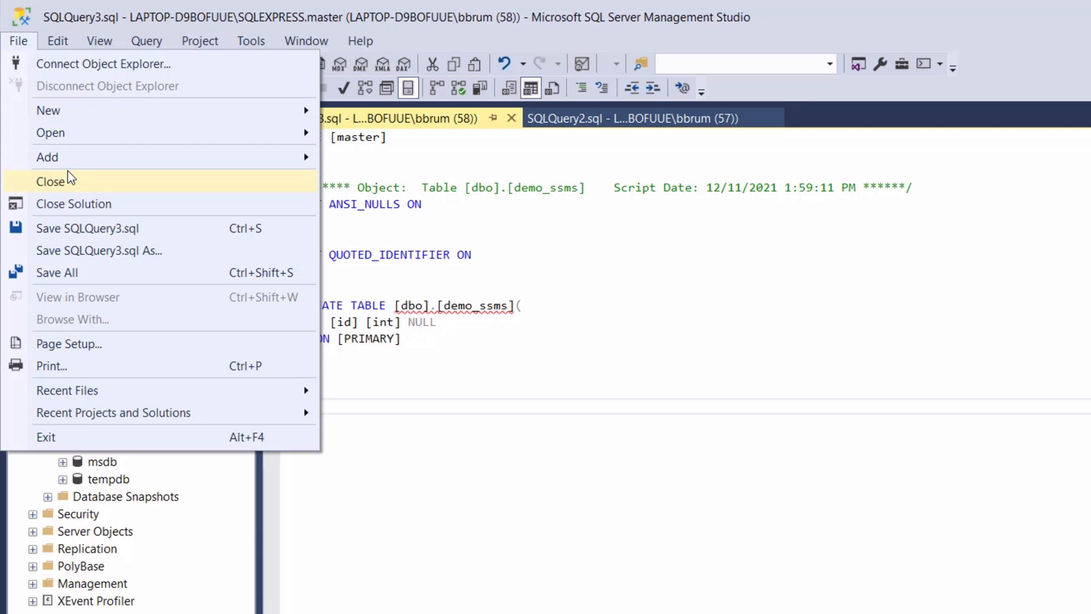
mouse_move(50, 132)
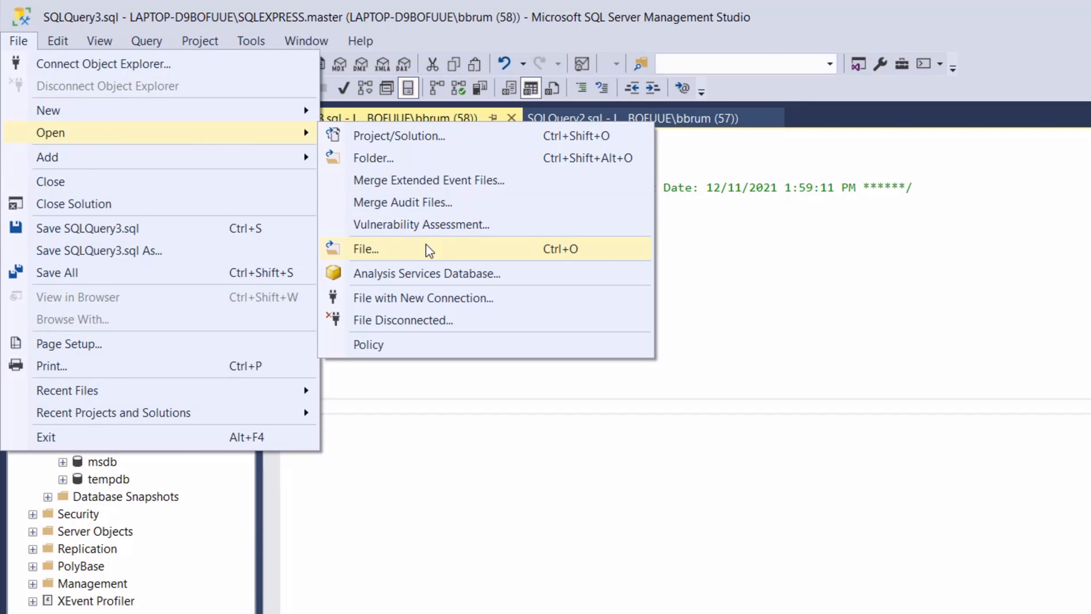
left_click(364, 249)
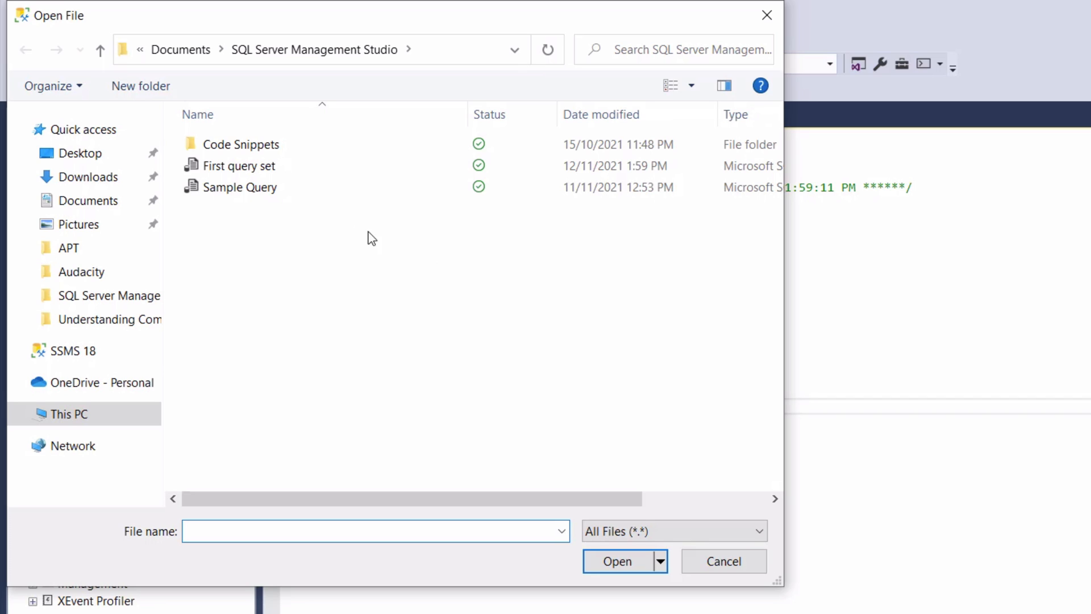
left_click(238, 166)
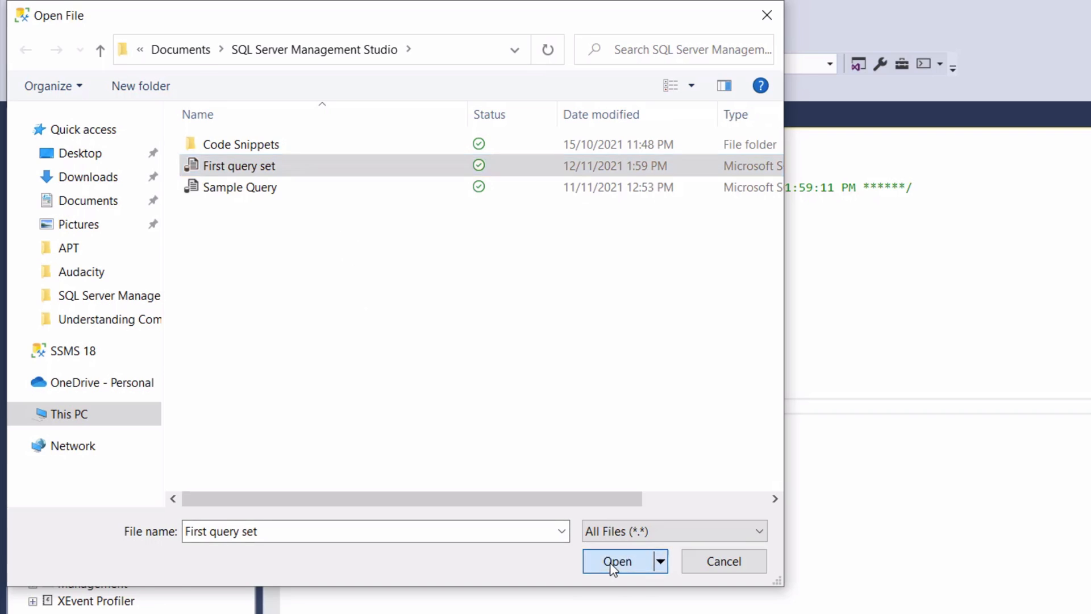
left_click(616, 562)
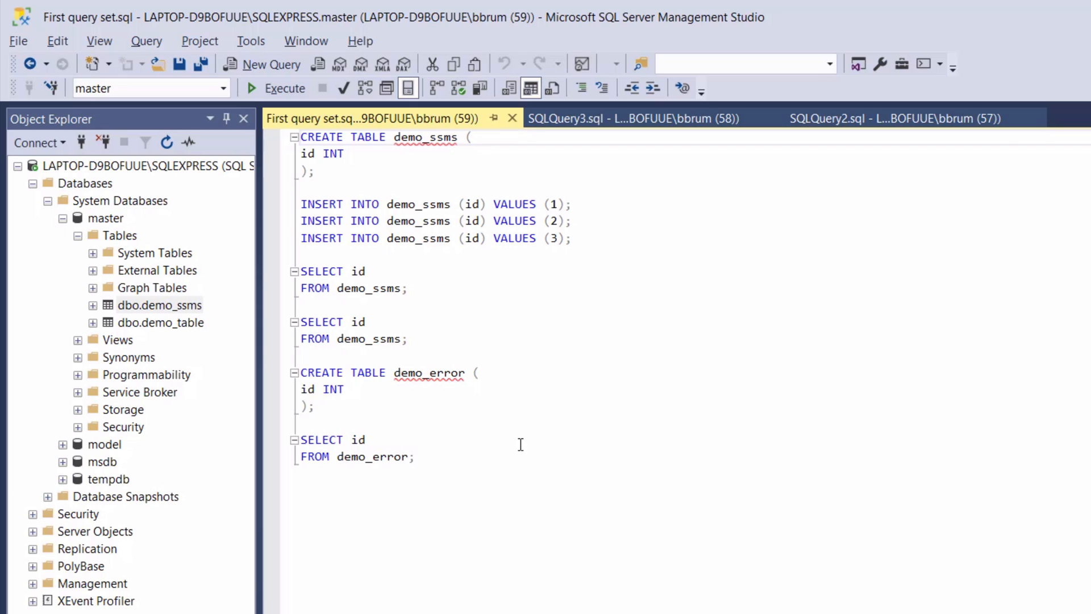
mouse_move(362, 119)
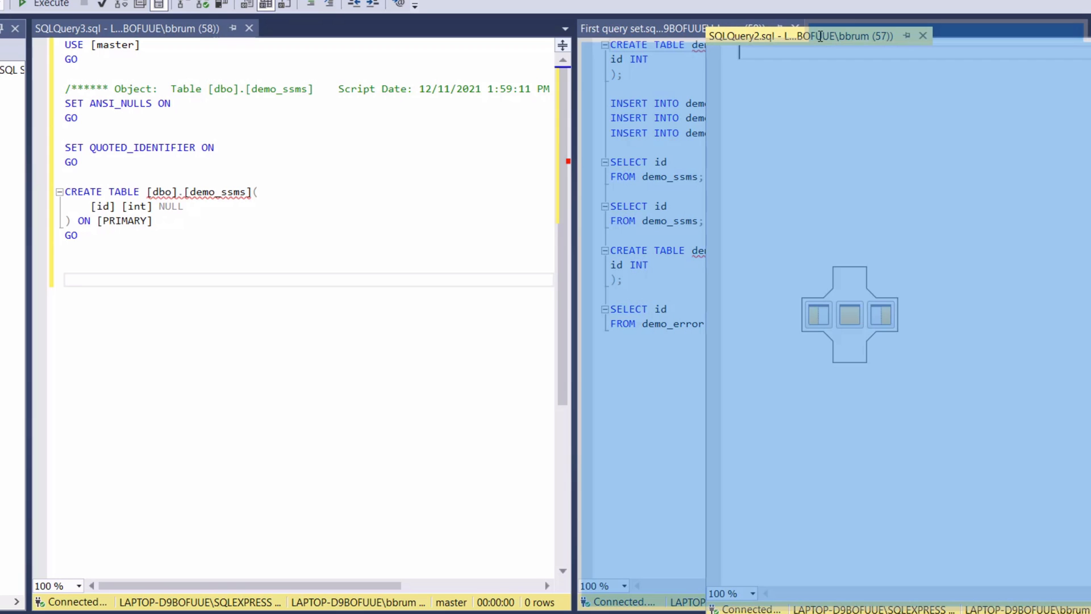
left_click(832, 29)
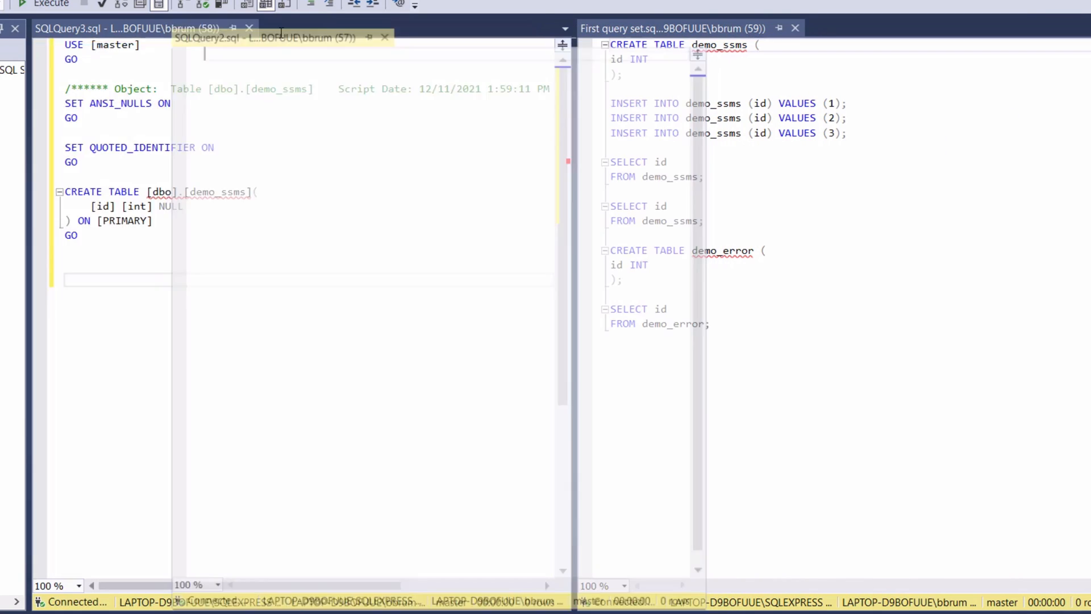
left_click(299, 28)
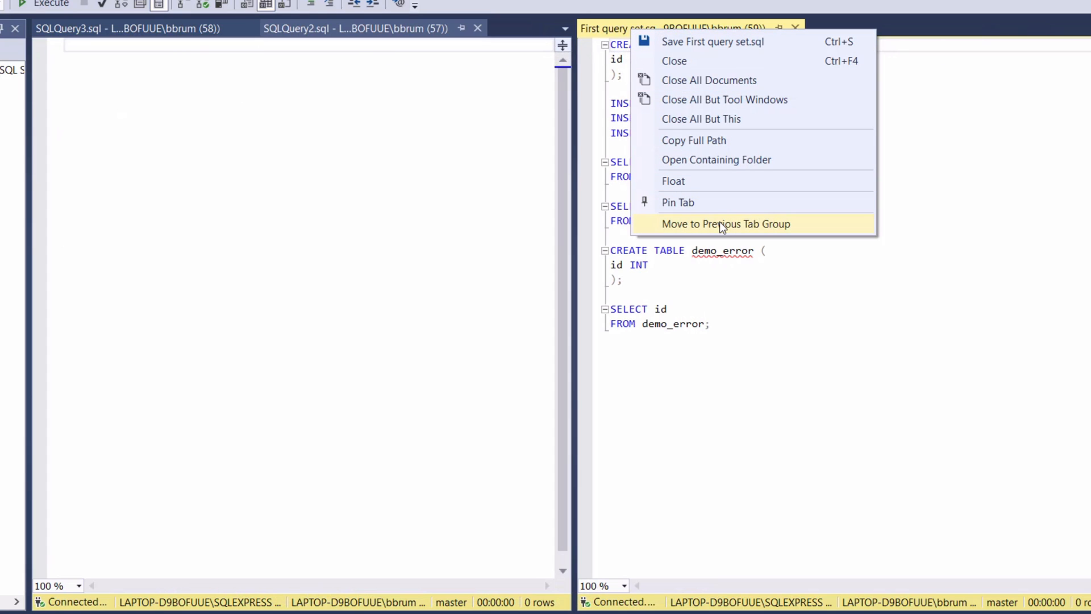
left_click(726, 224)
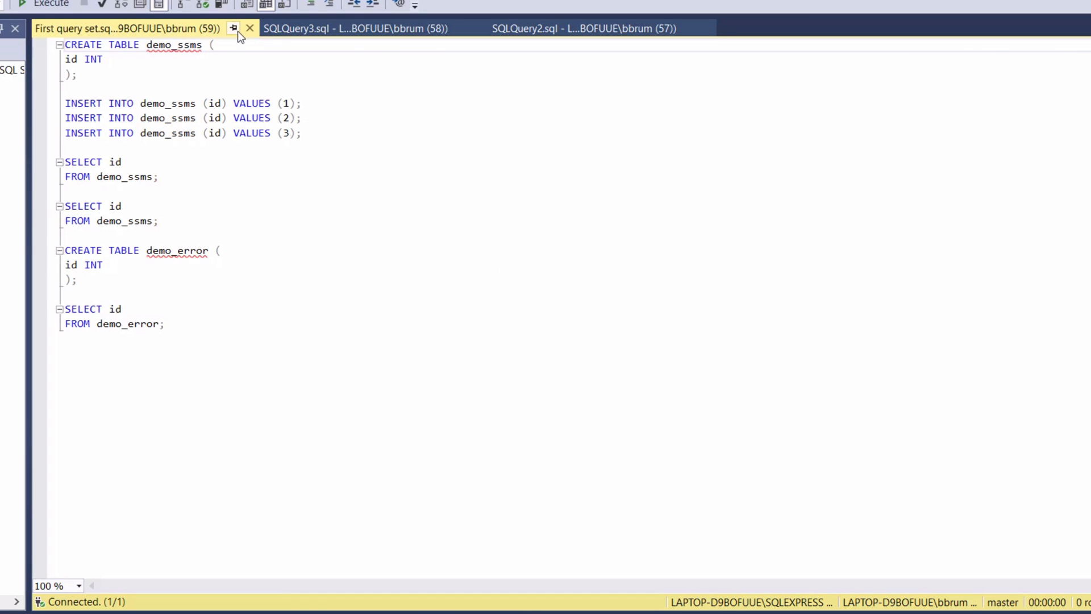
mouse_move(154, 28)
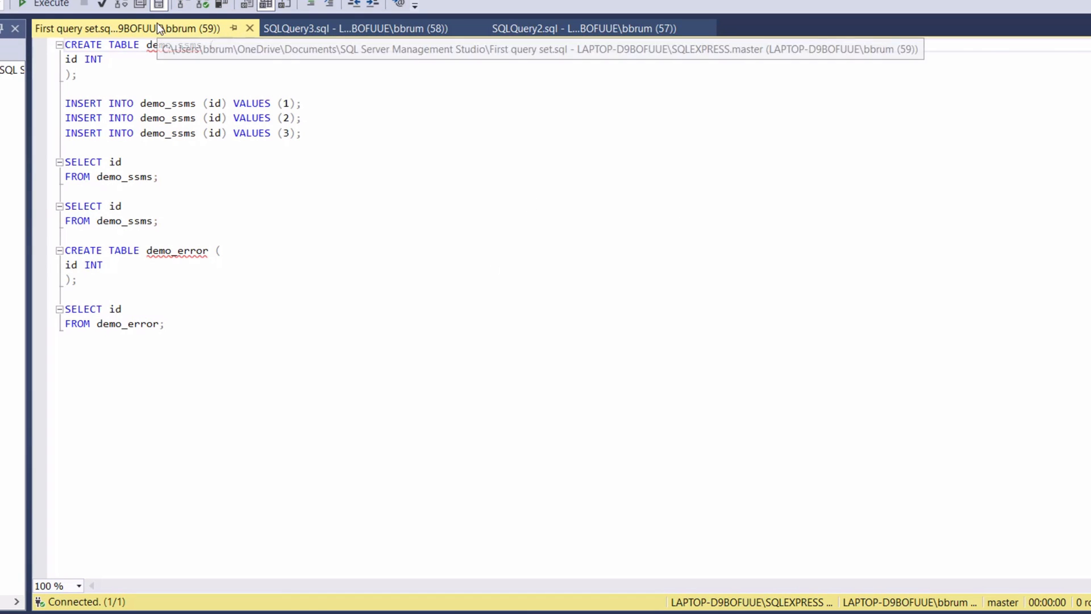
right_click(105, 28)
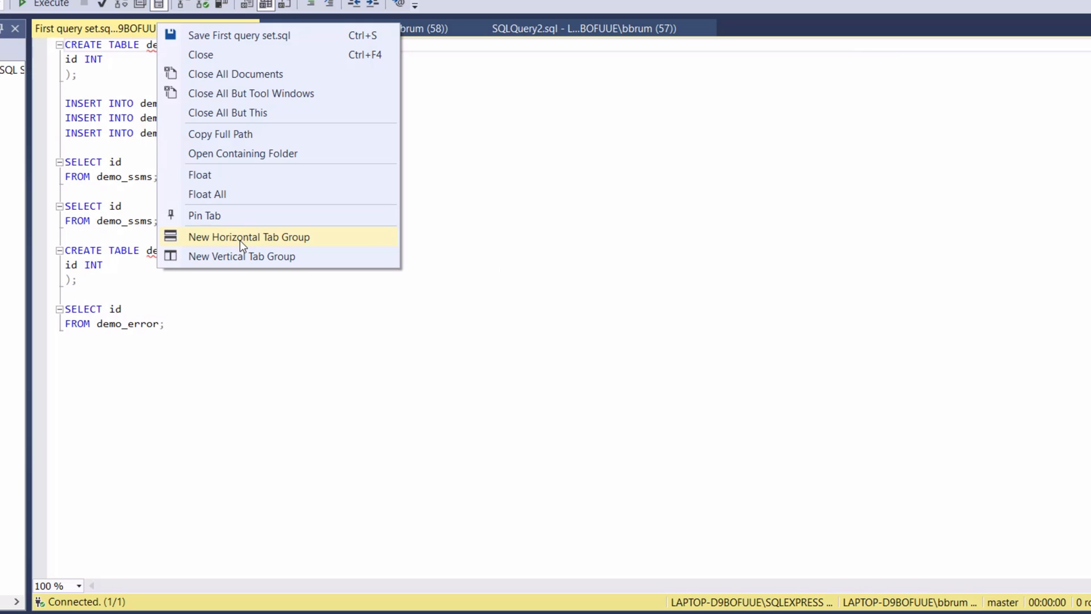
left_click(249, 237)
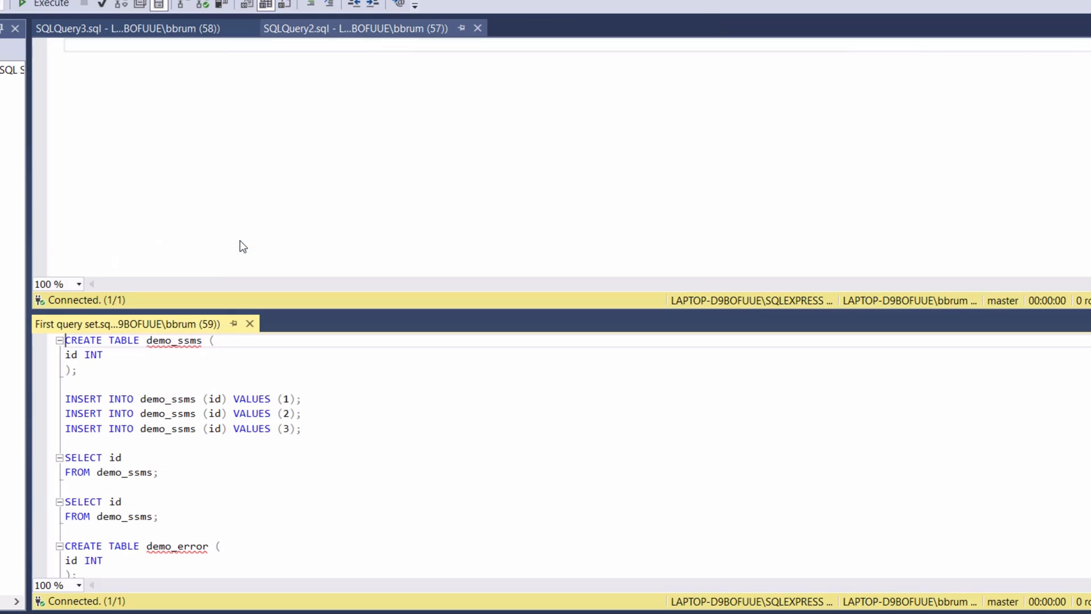
right_click(125, 324)
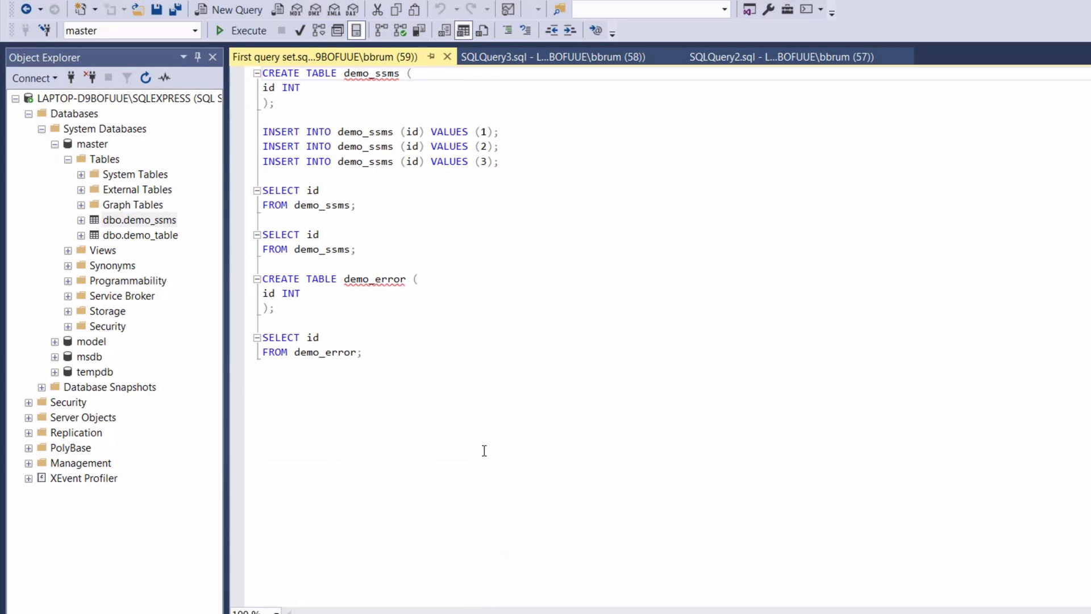
mouse_move(489, 348)
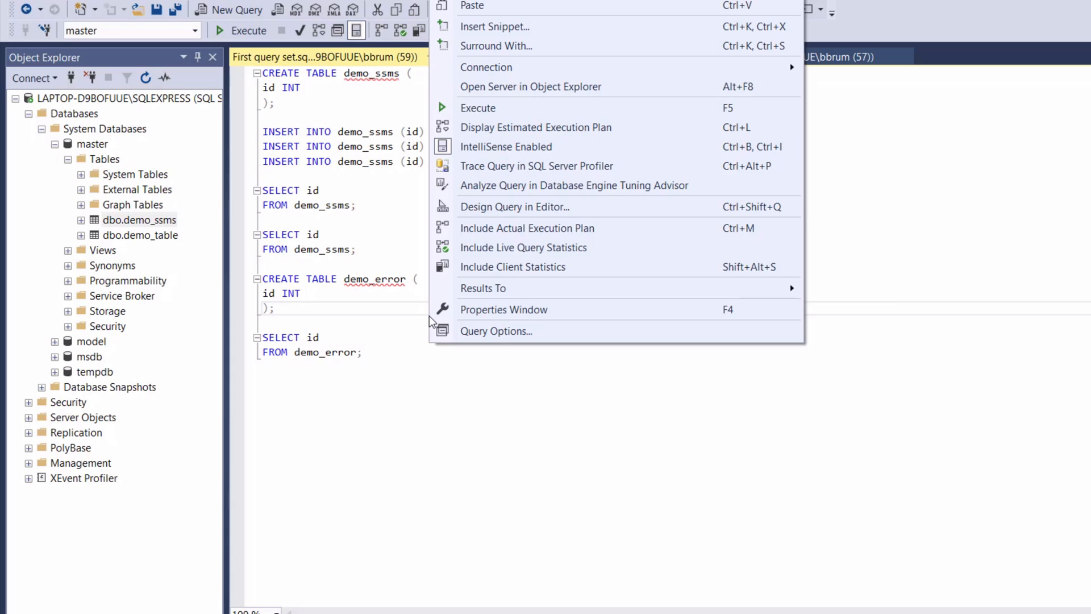
mouse_move(505, 288)
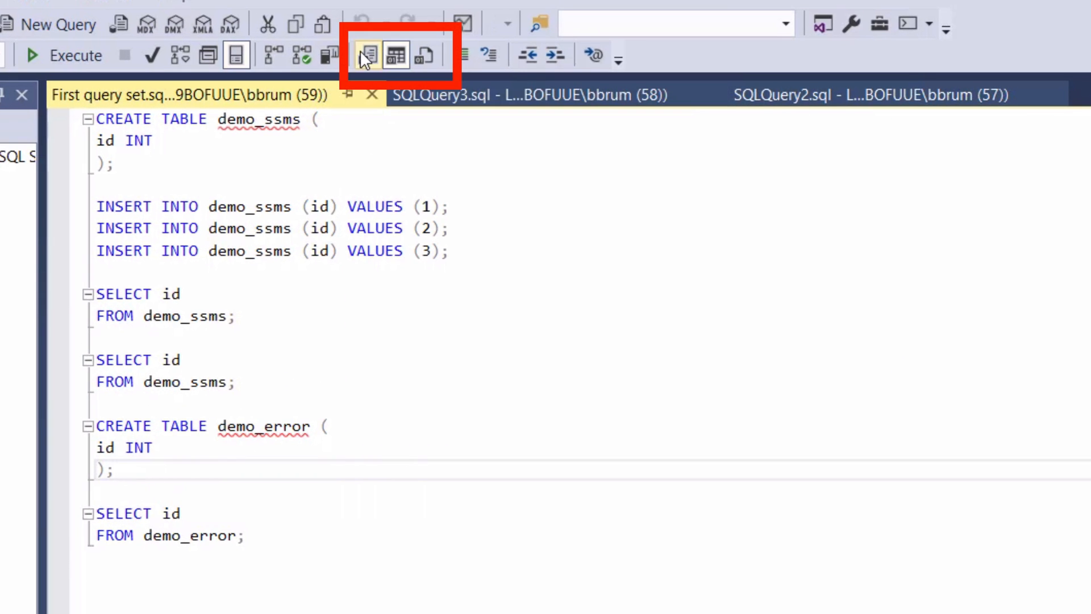
mouse_move(424, 56)
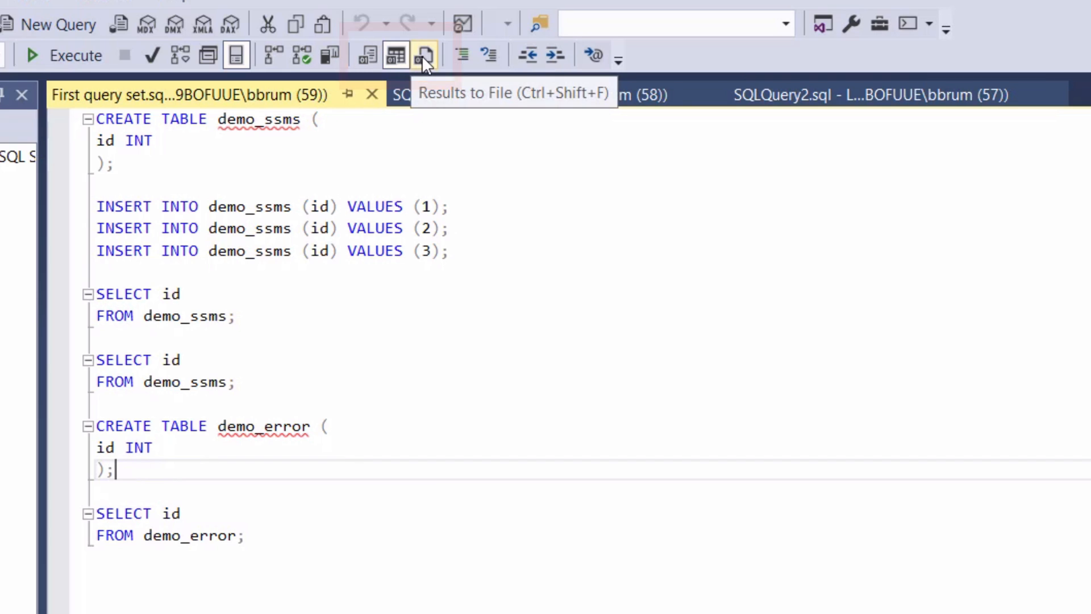
mouse_move(395, 56)
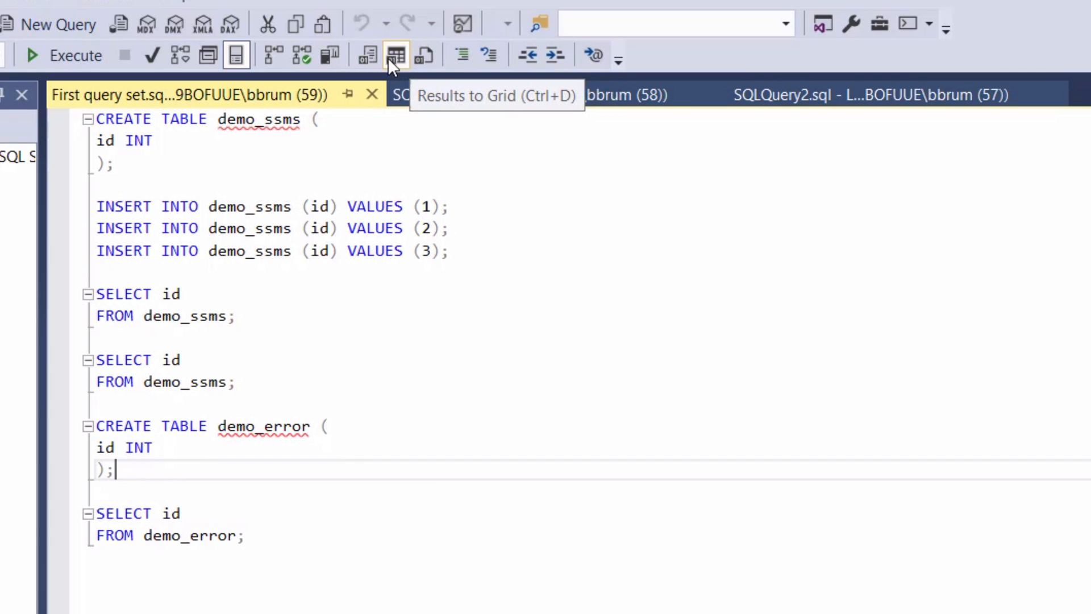
mouse_move(367, 56)
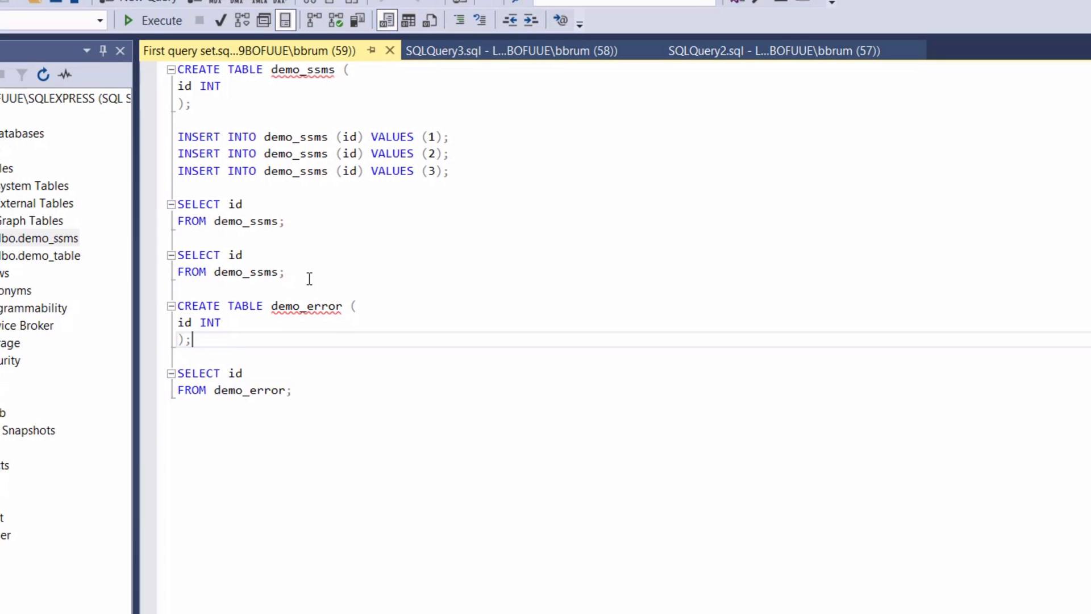
Step: Select the second SELECT id FROM demo_ssms query and run it, returning 3 rows
left_click(285, 272)
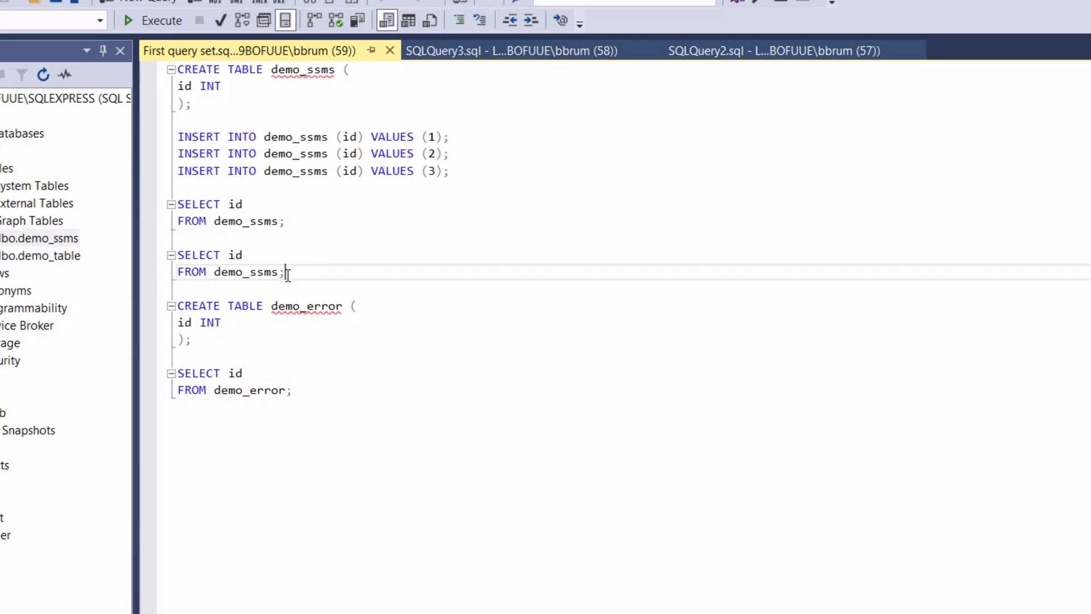
left_click(128, 19)
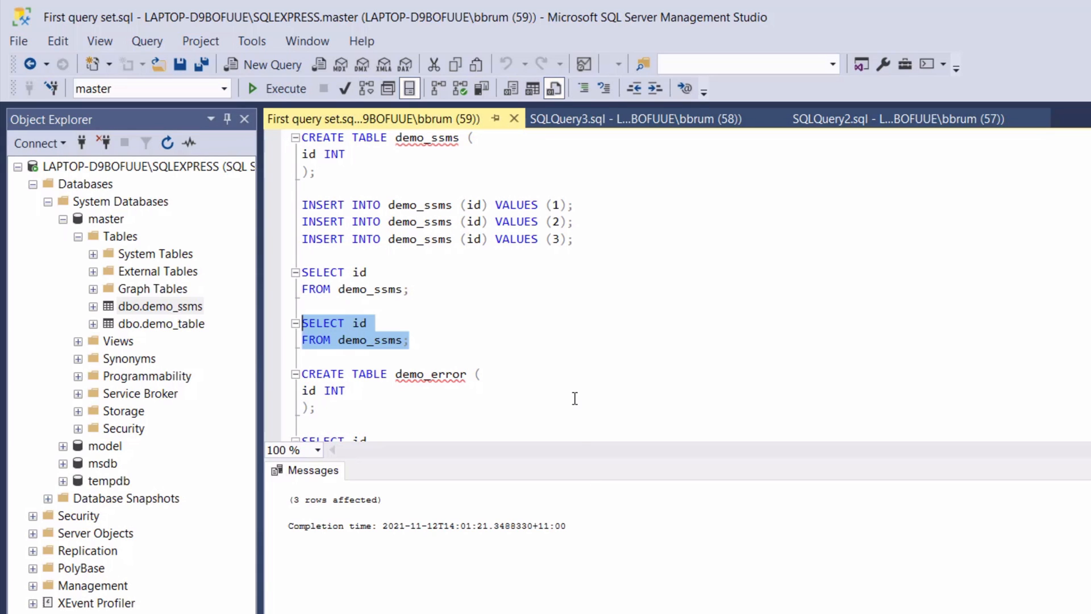
mouse_move(507, 246)
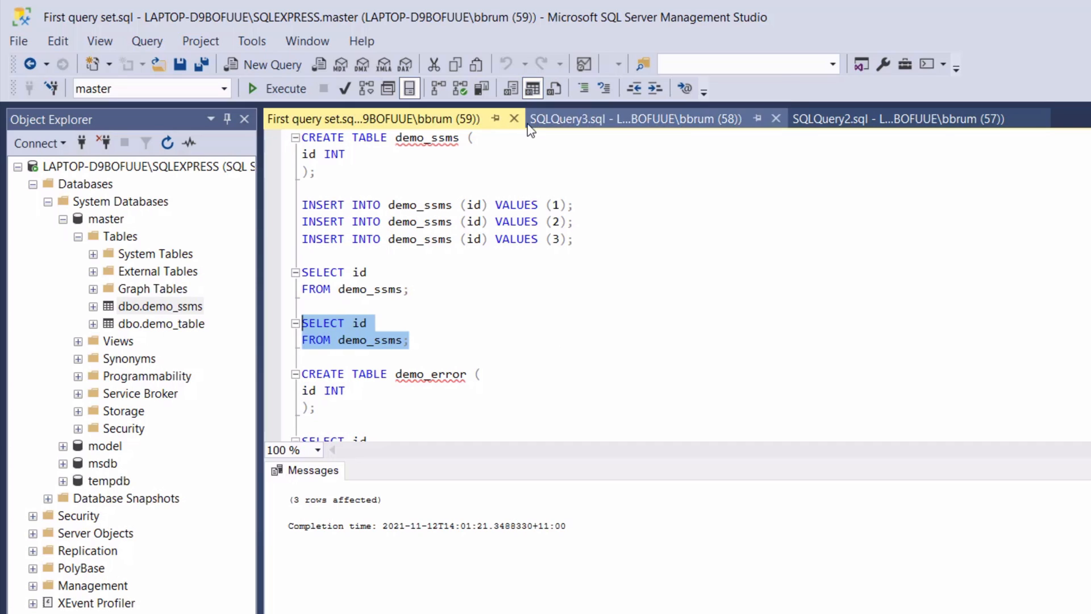
Step: Show the id results in a grid, copy them with headers, and paste into Excel at A1
left_click(275, 89)
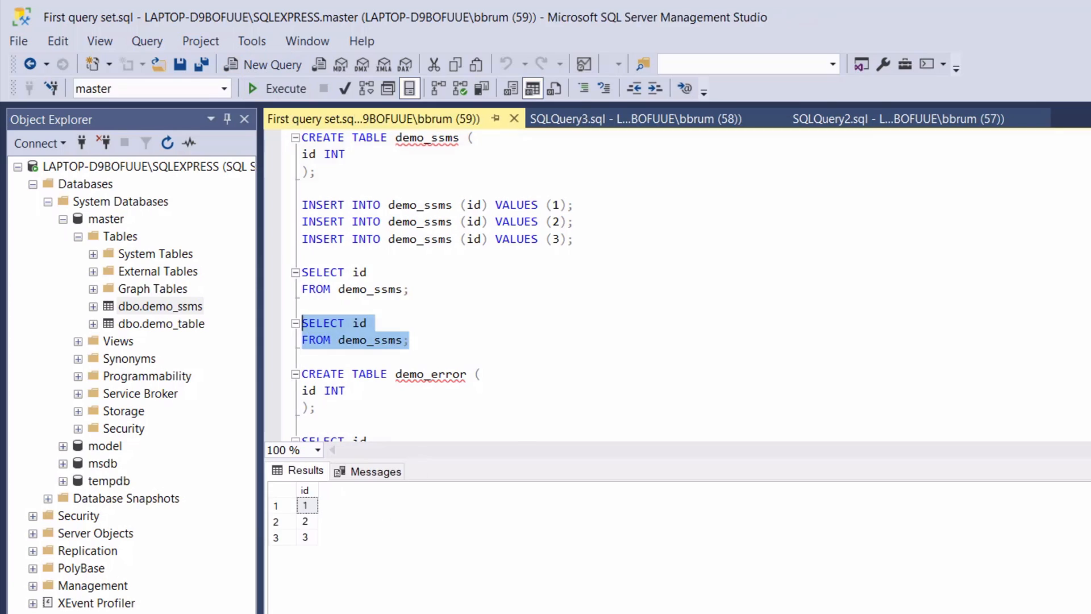
right_click(306, 505)
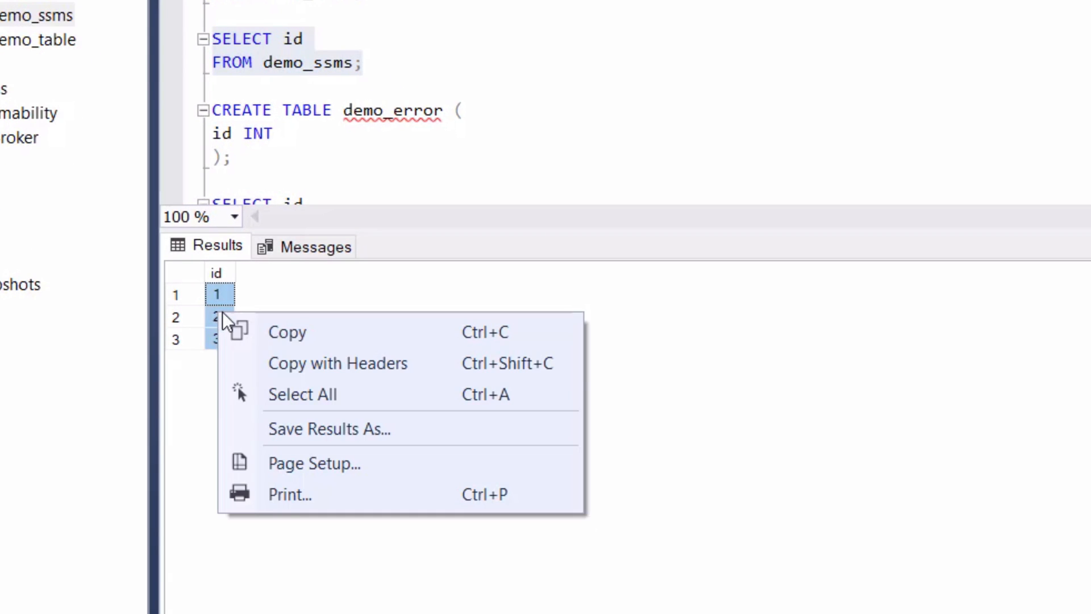
mouse_move(368, 387)
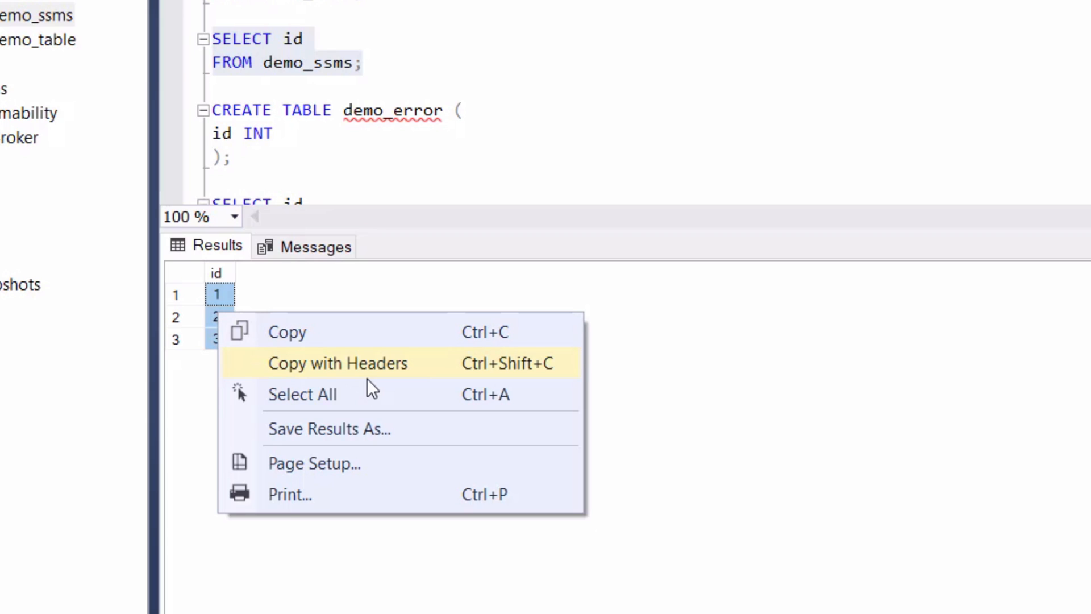
mouse_move(385, 370)
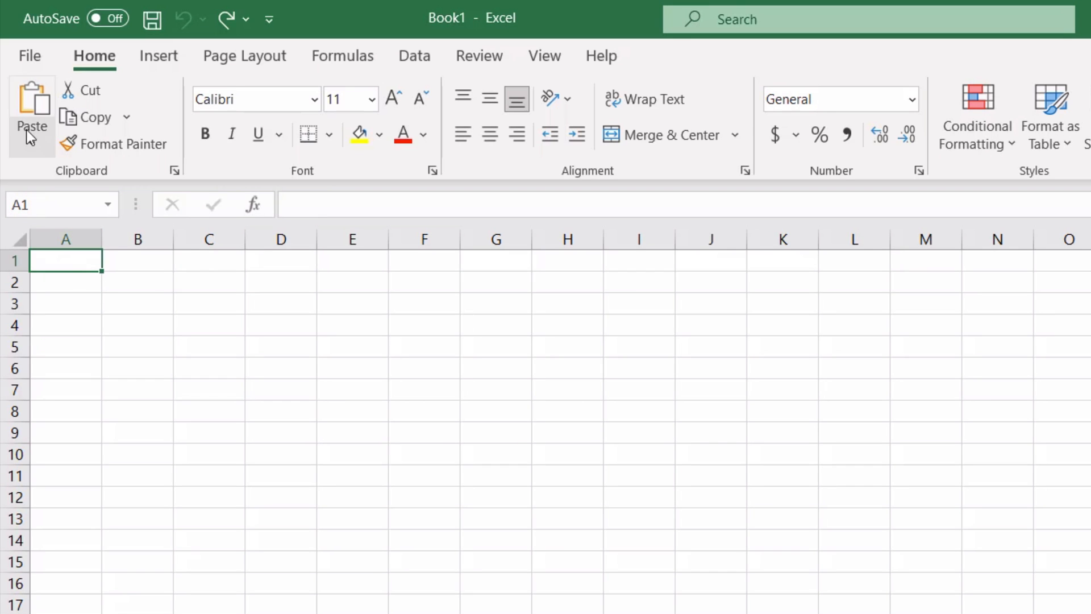
left_click(31, 115)
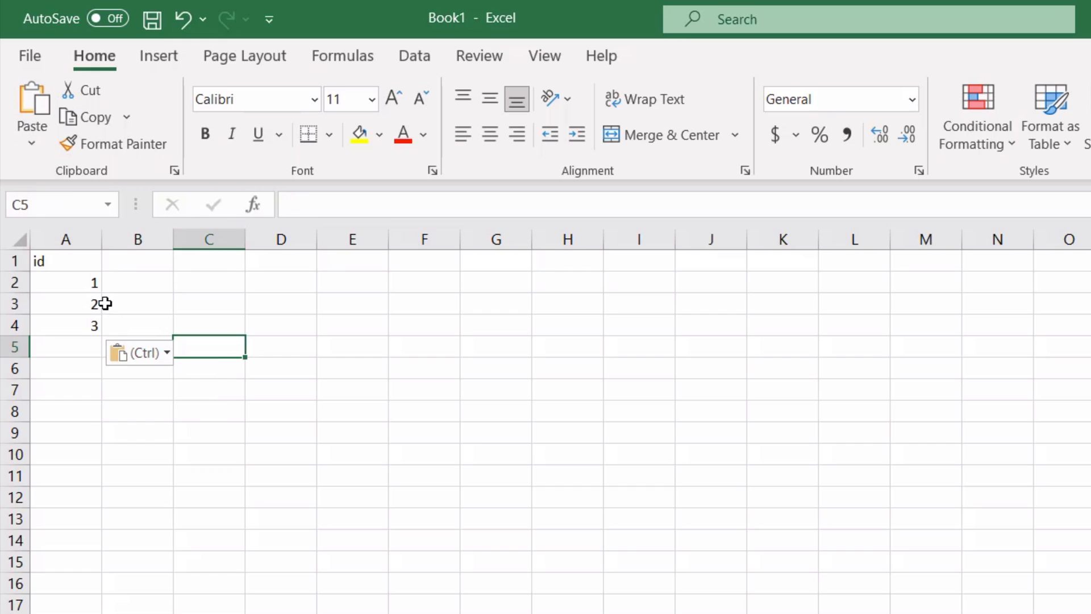